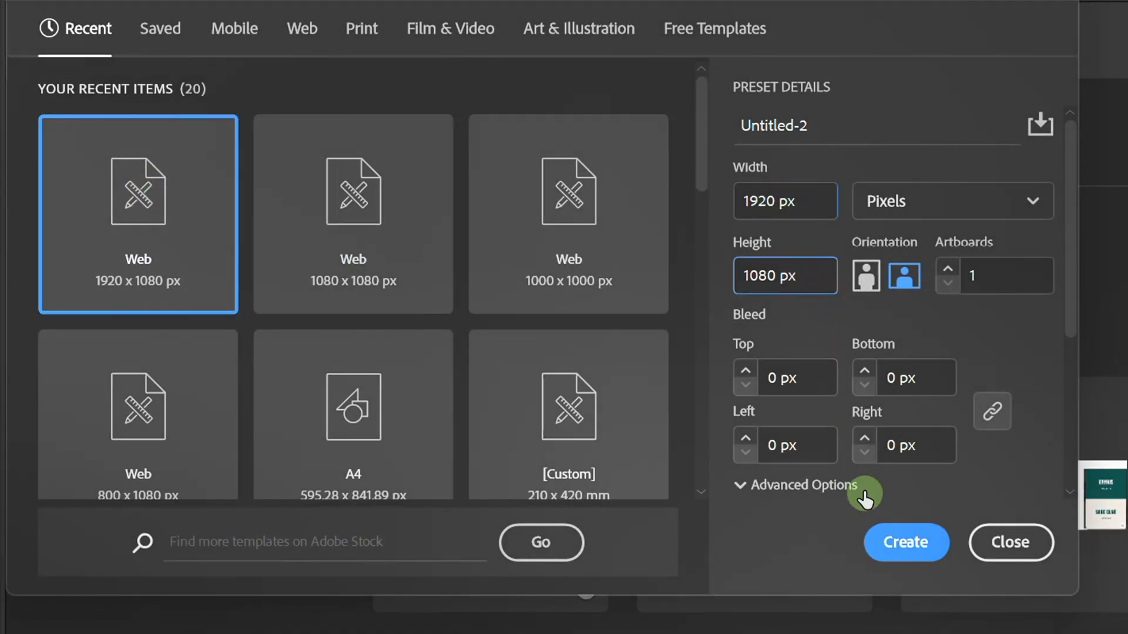
Create a 1920×1080 px document and draw a 100×100 px square
click(906, 543)
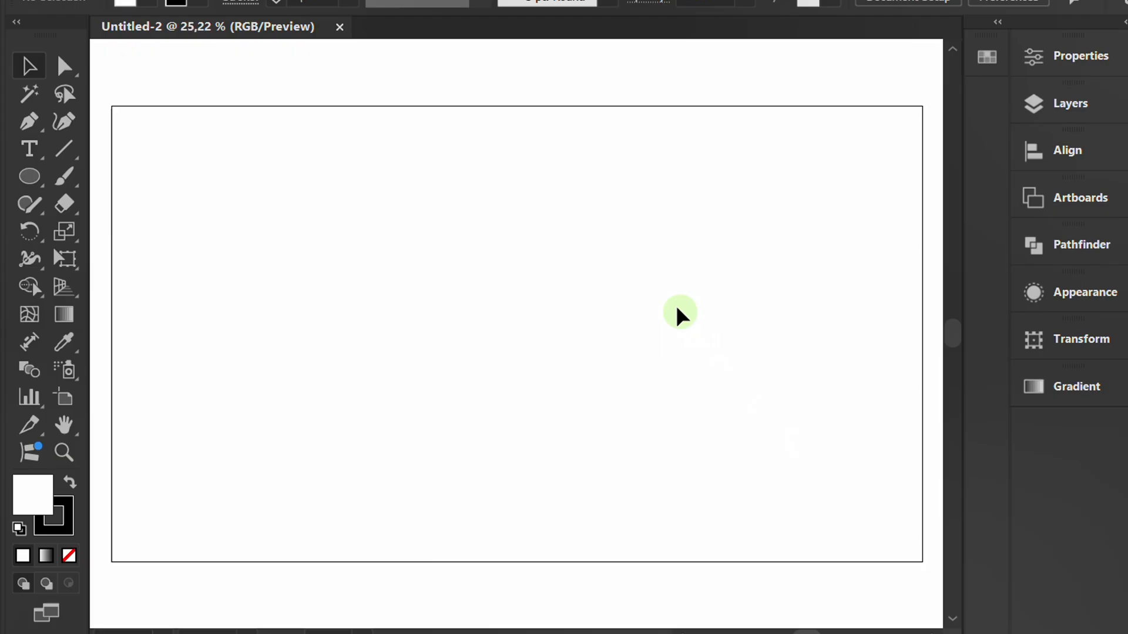
click(27, 174)
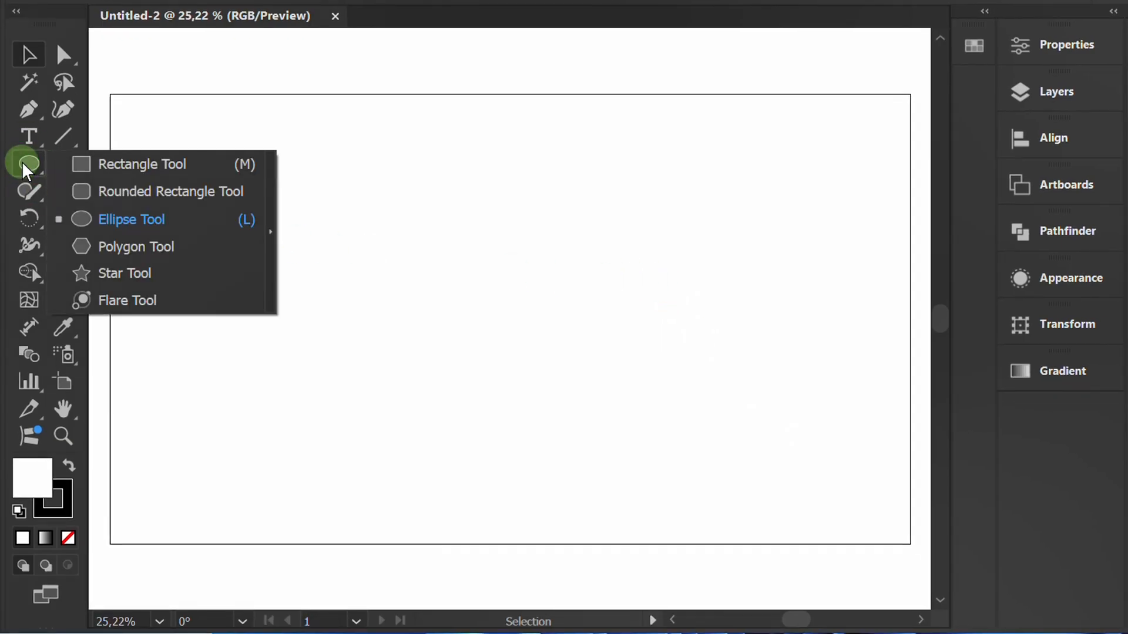
click(141, 164)
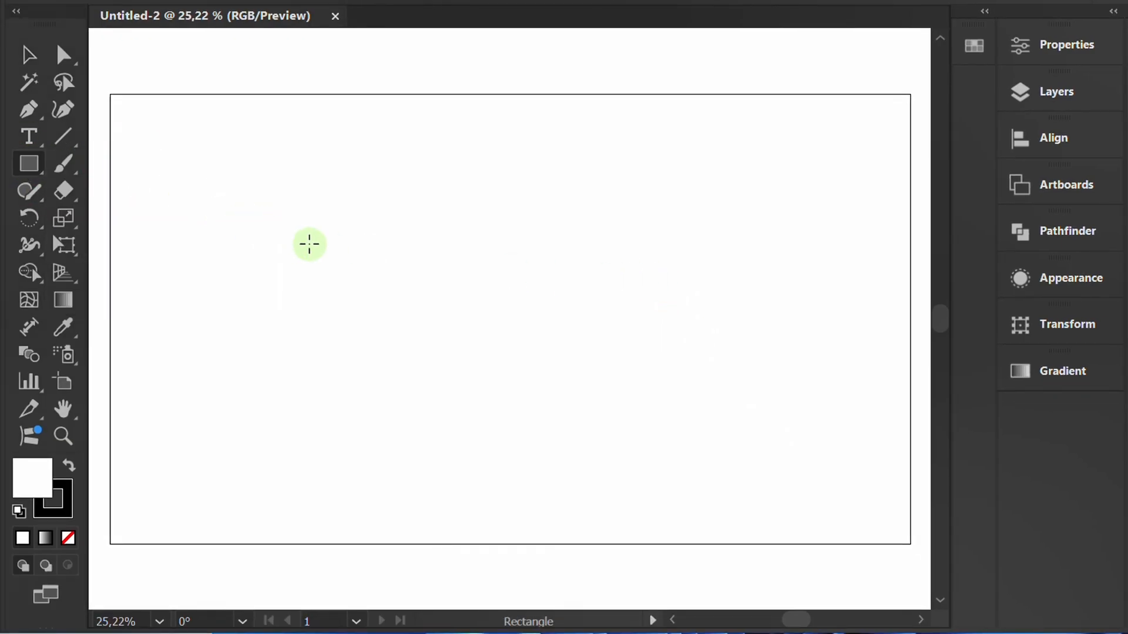
click(308, 243)
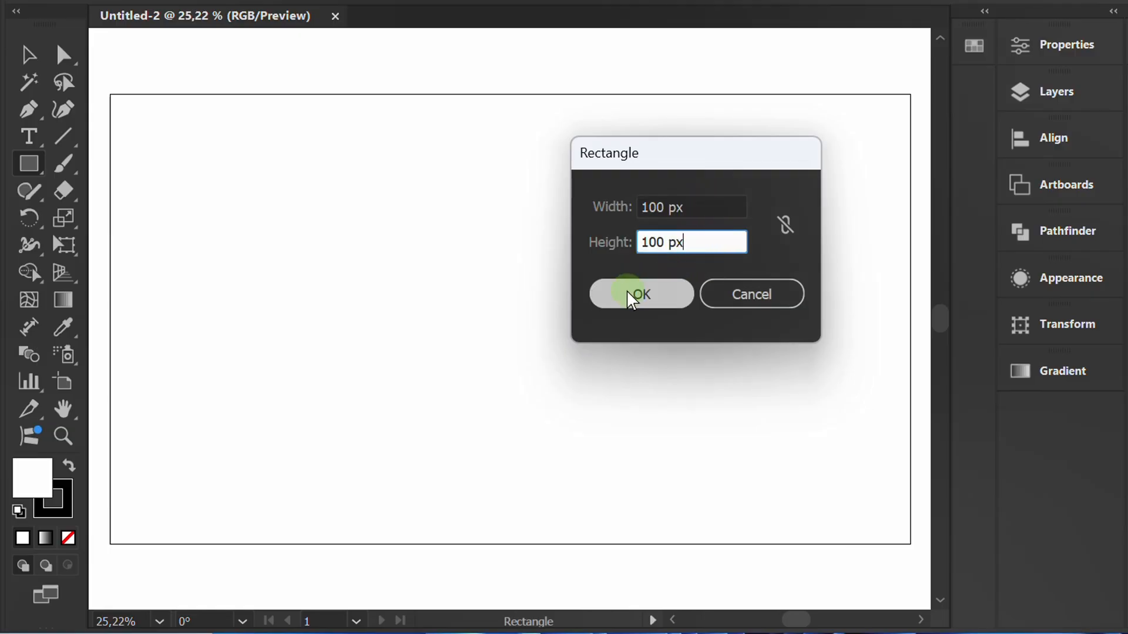
click(640, 293)
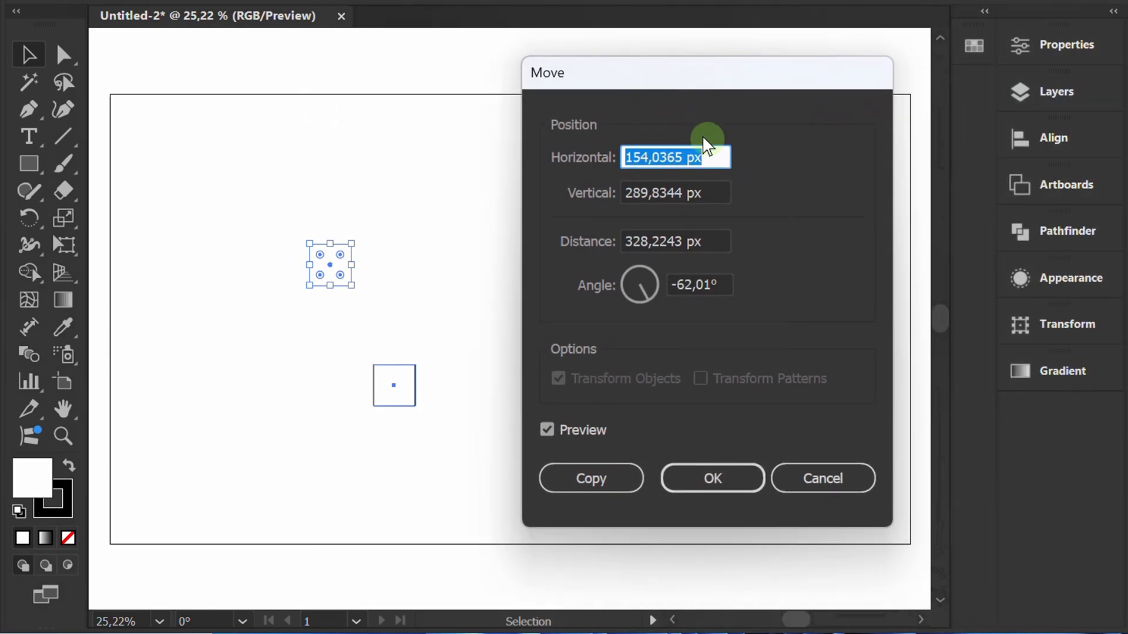
Copy the square 100 px to the right, then copy both squares with -100 px offsets
text(100)
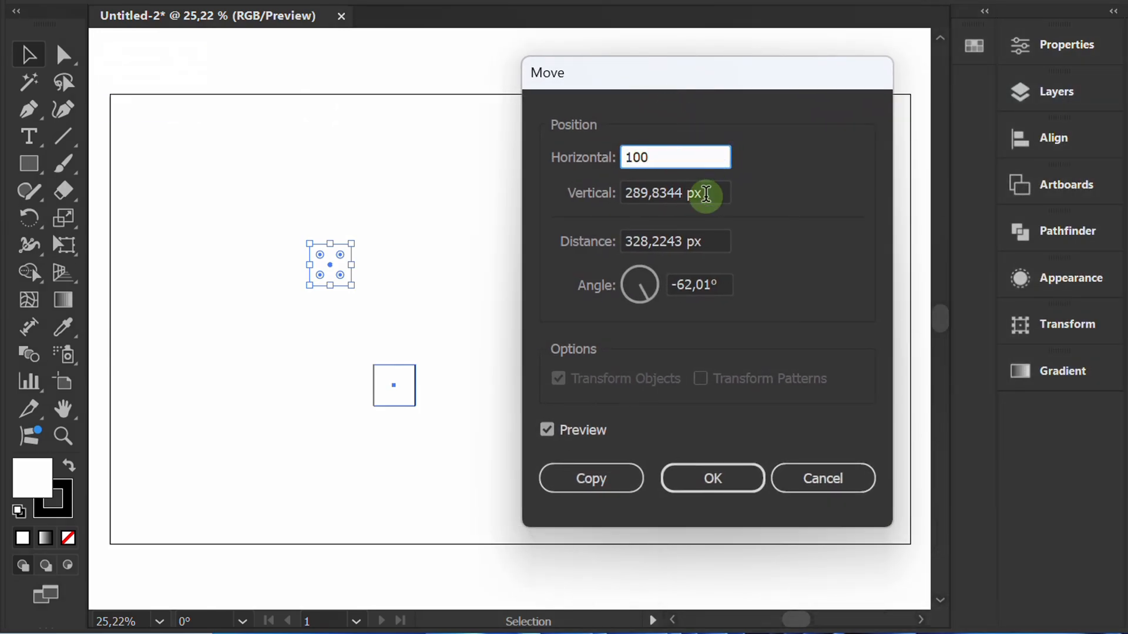
text(0 px)
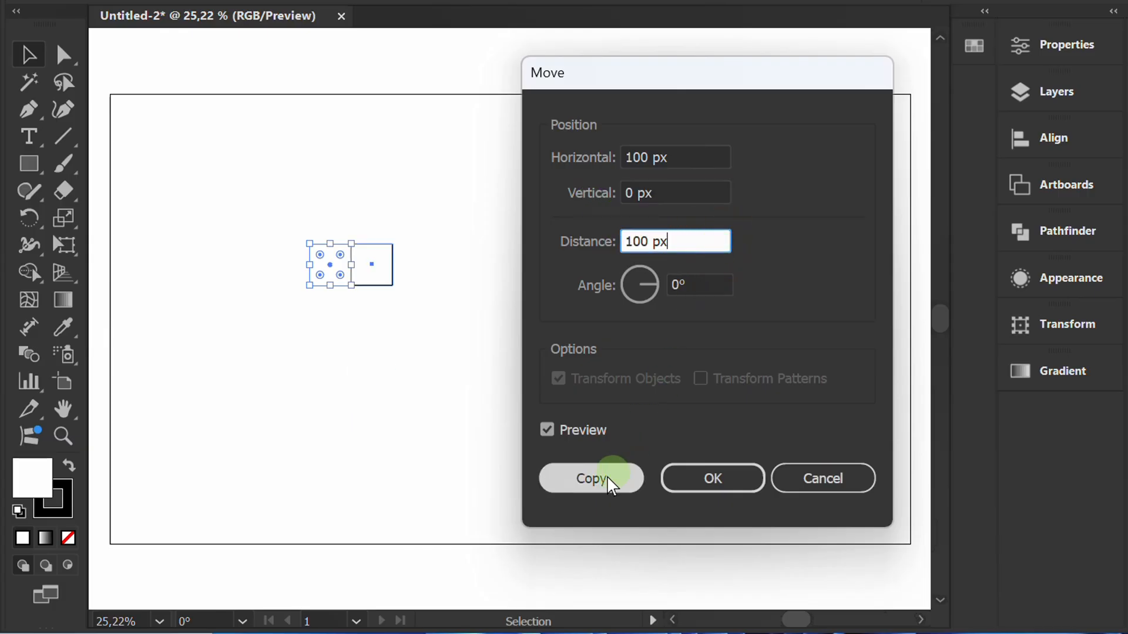
click(591, 478)
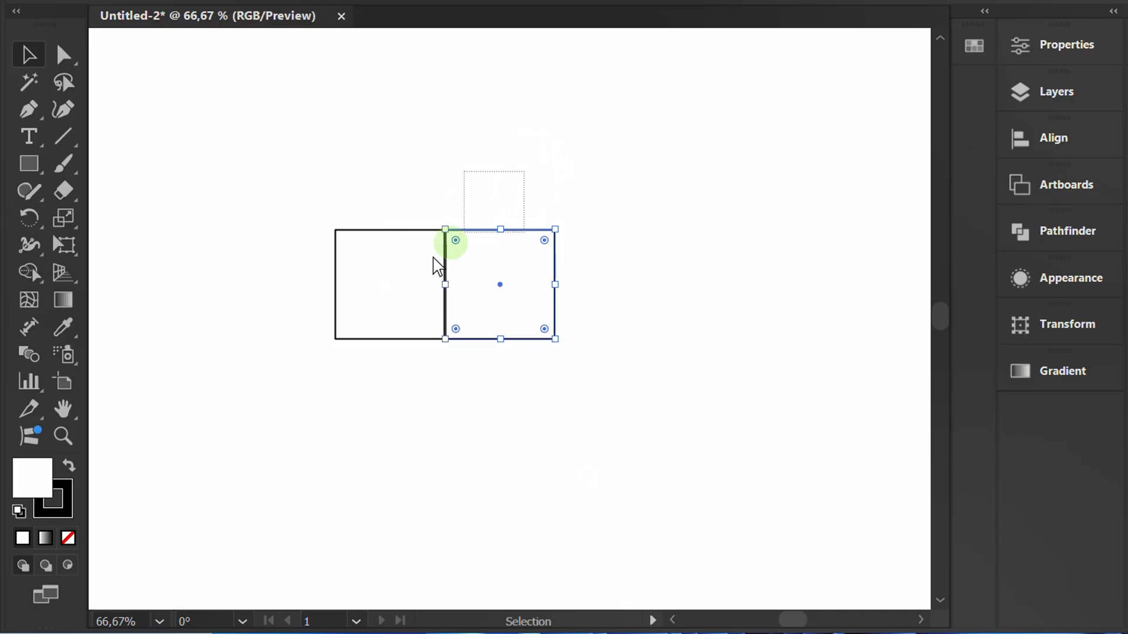
click(27, 56)
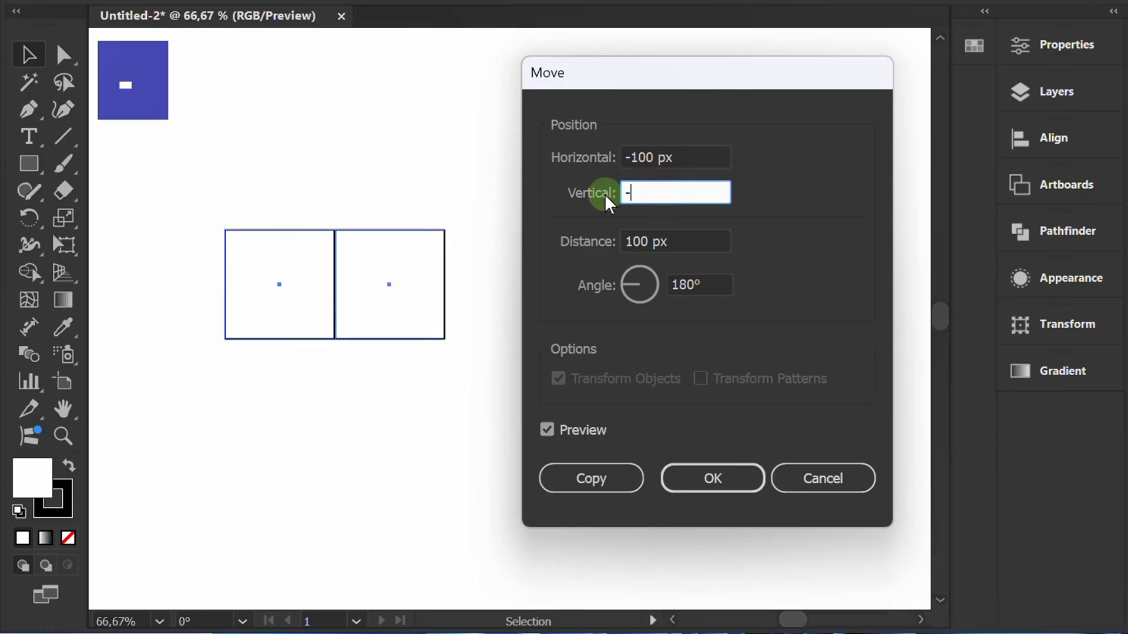
text(-100)
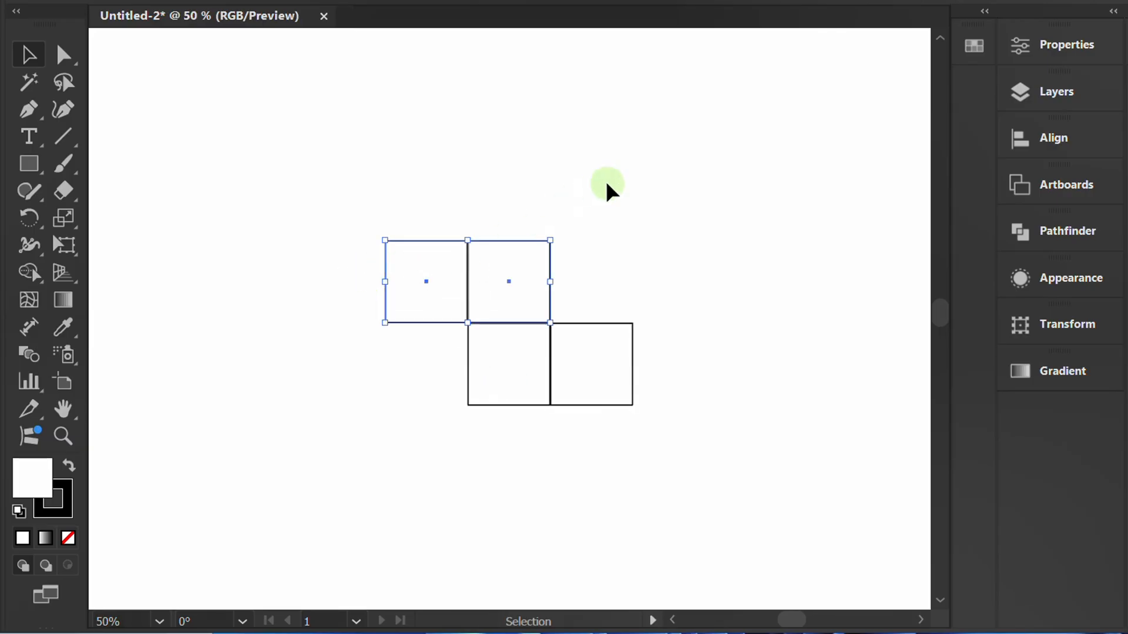
Repeat the last transform with Ctrl+D and delete the extra diamond below the upper pair
key(Ctrl+D)
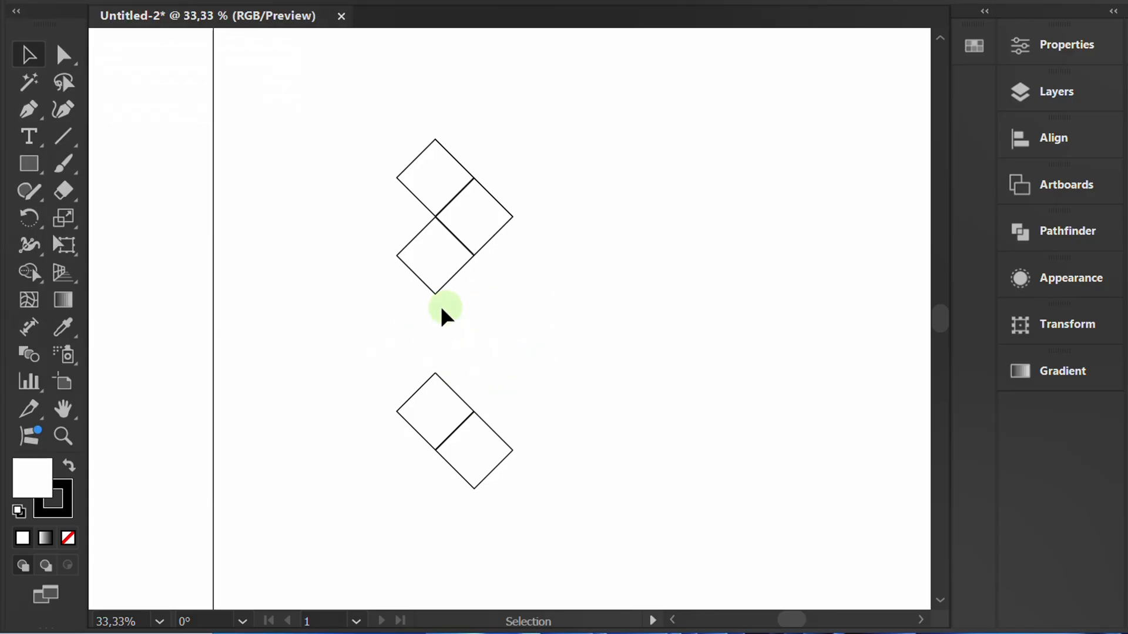
key(Delete)
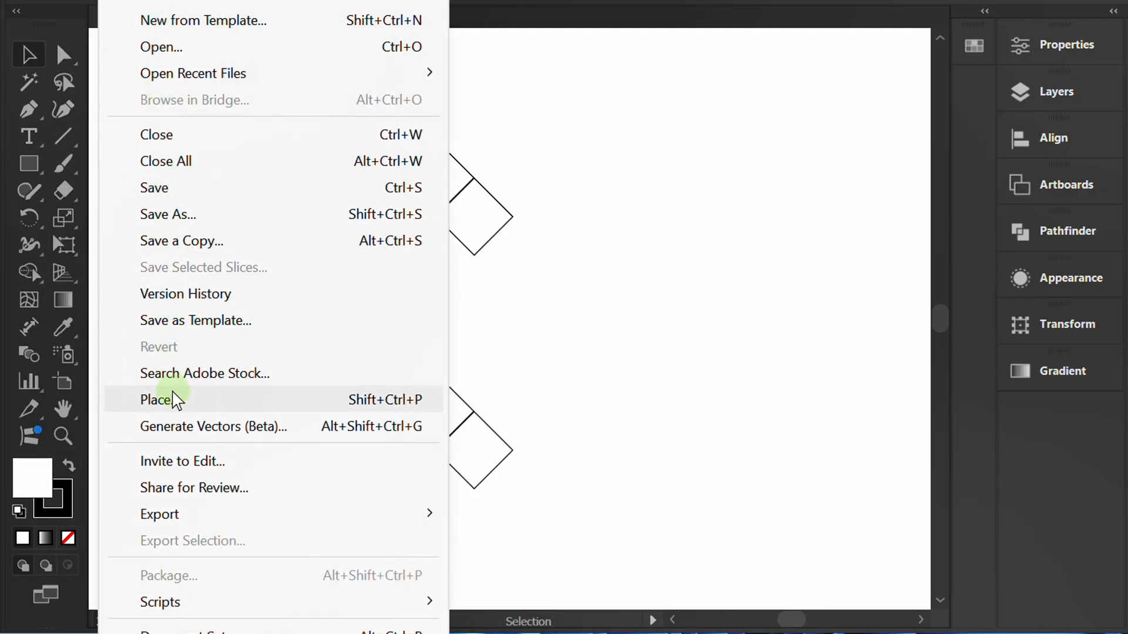
Place the grey-to-navy 'download (4)' reference image on the artboard's right side
click(156, 399)
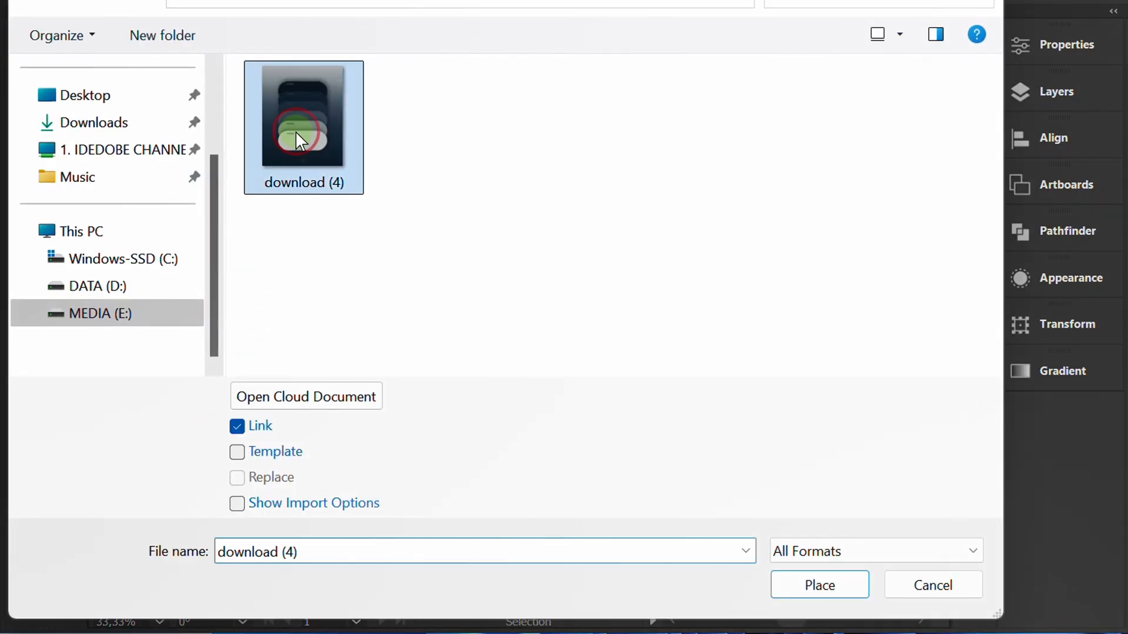
click(819, 585)
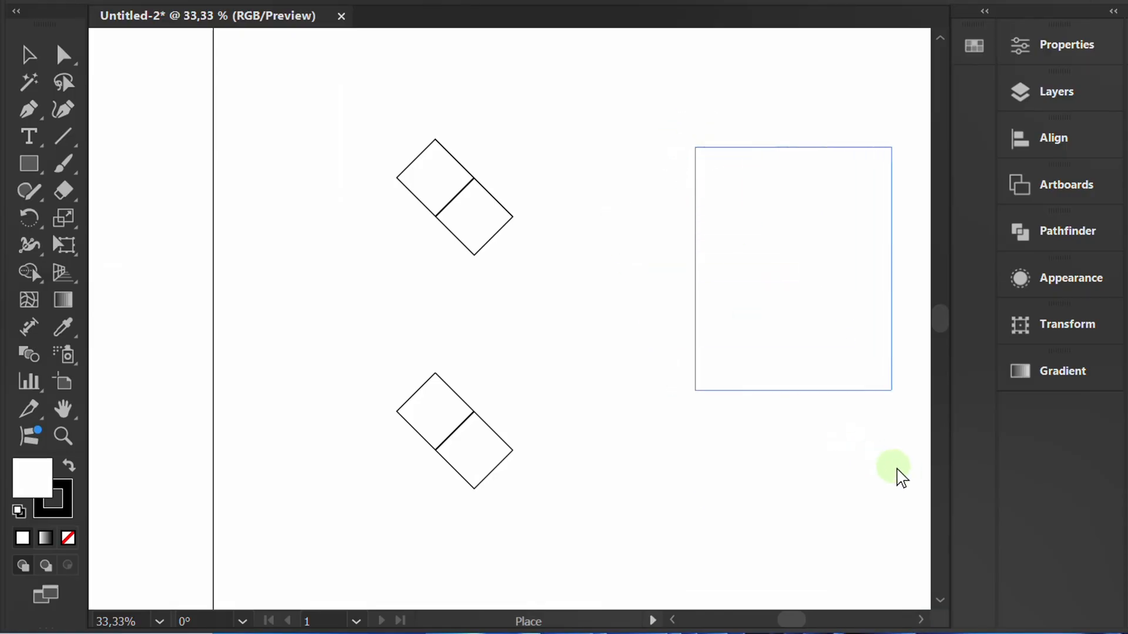
drag(896, 471, 763, 359)
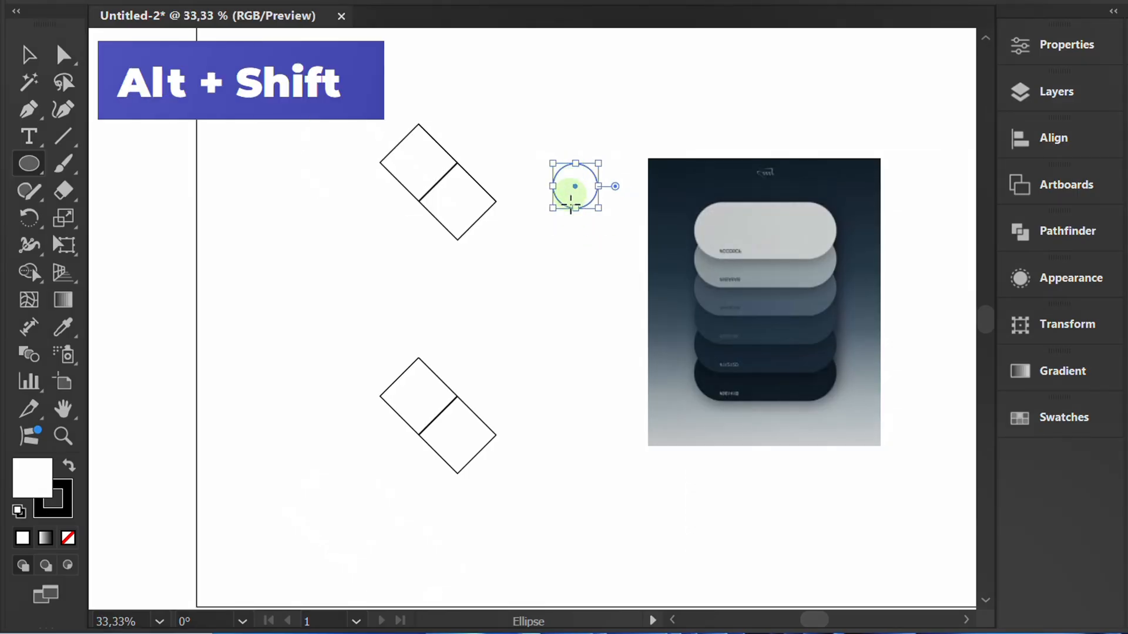
Draw a circle, copy it straight down, and eyedrop the image's dark navy into the lower circle
drag(574, 185, 574, 369)
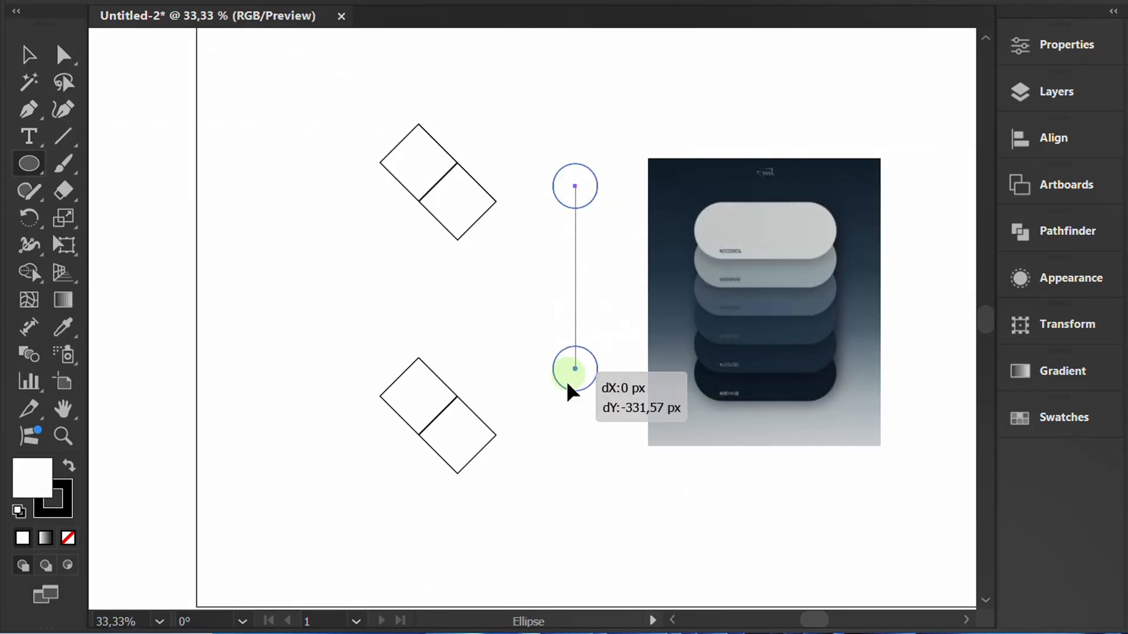
drag(574, 371, 574, 435)
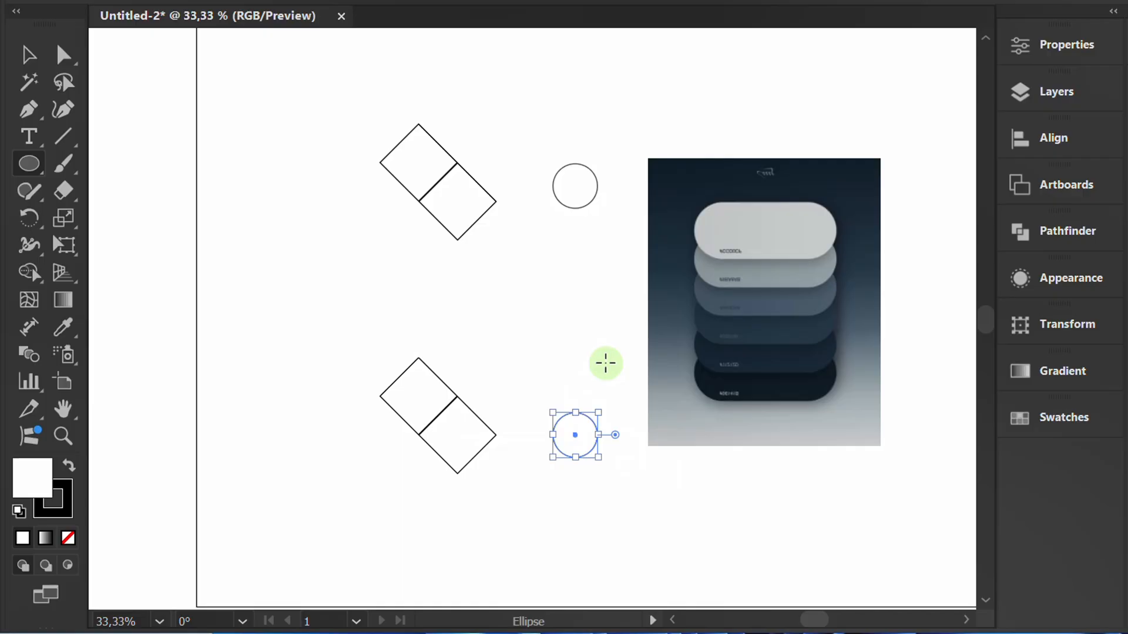
click(63, 326)
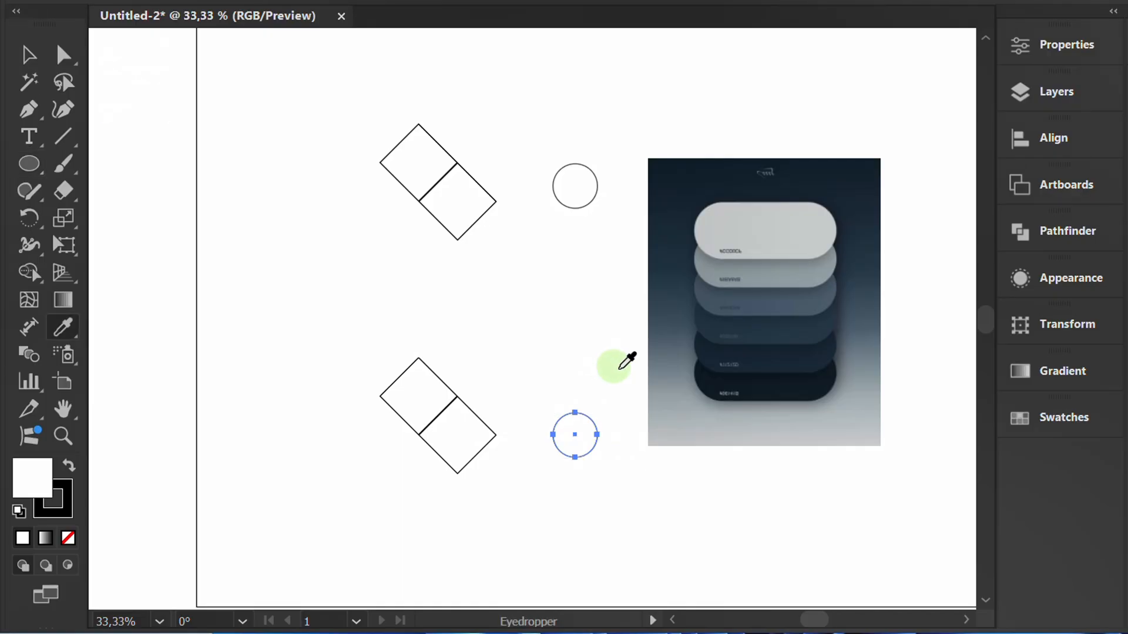
click(764, 356)
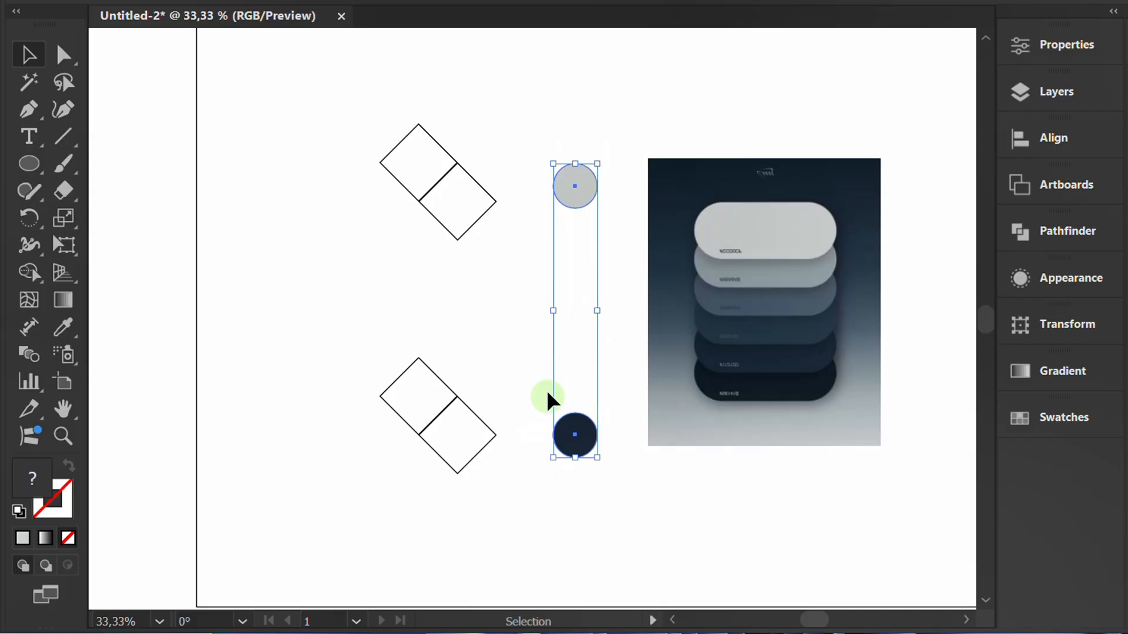
Blend the two circles using Specified Steps set to 6
key(Alt+Ctrl+B)
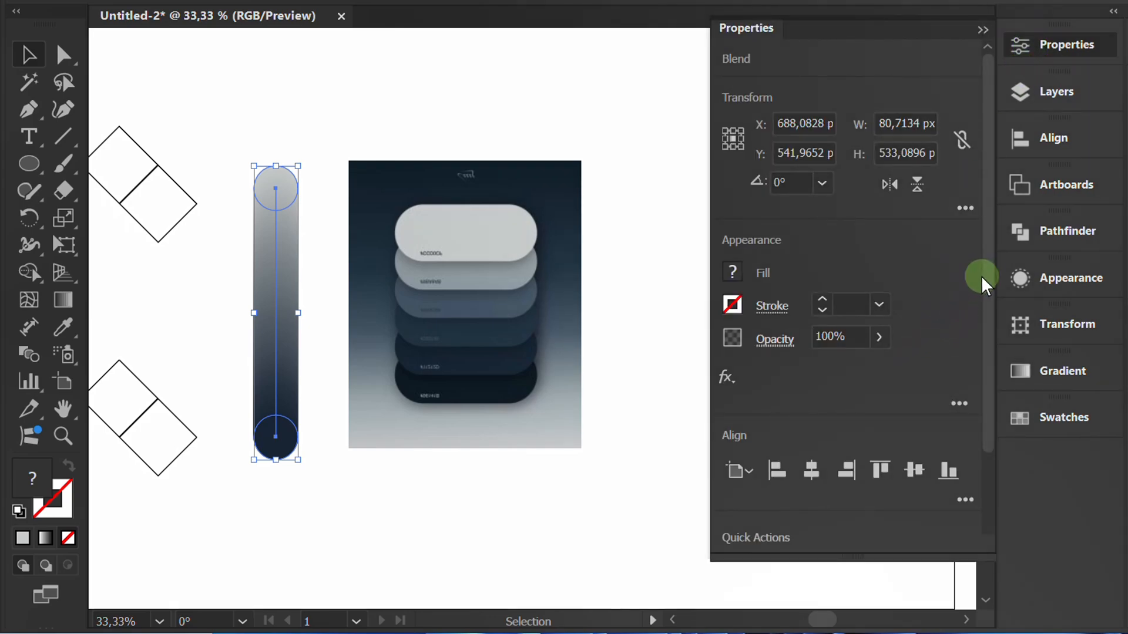
scroll(down, 3)
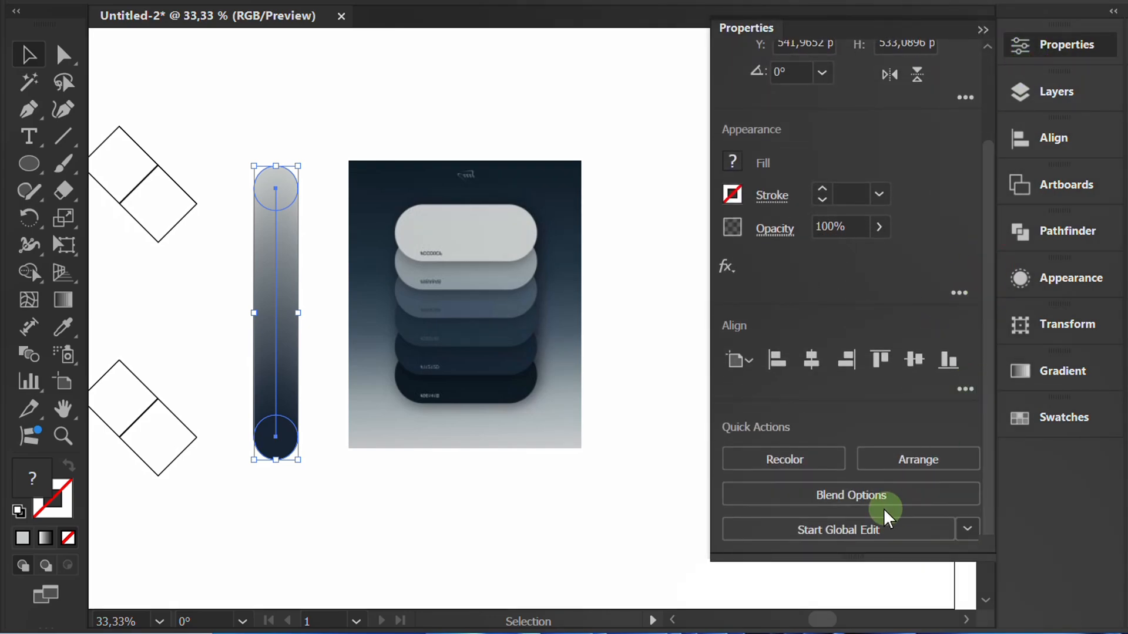
click(851, 495)
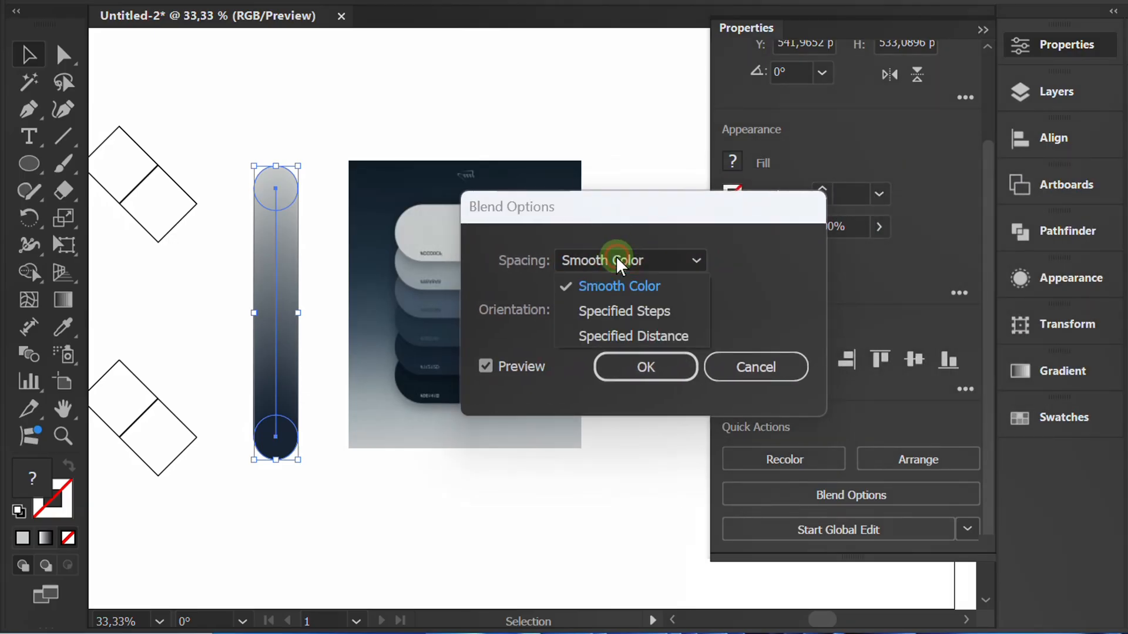
click(624, 311)
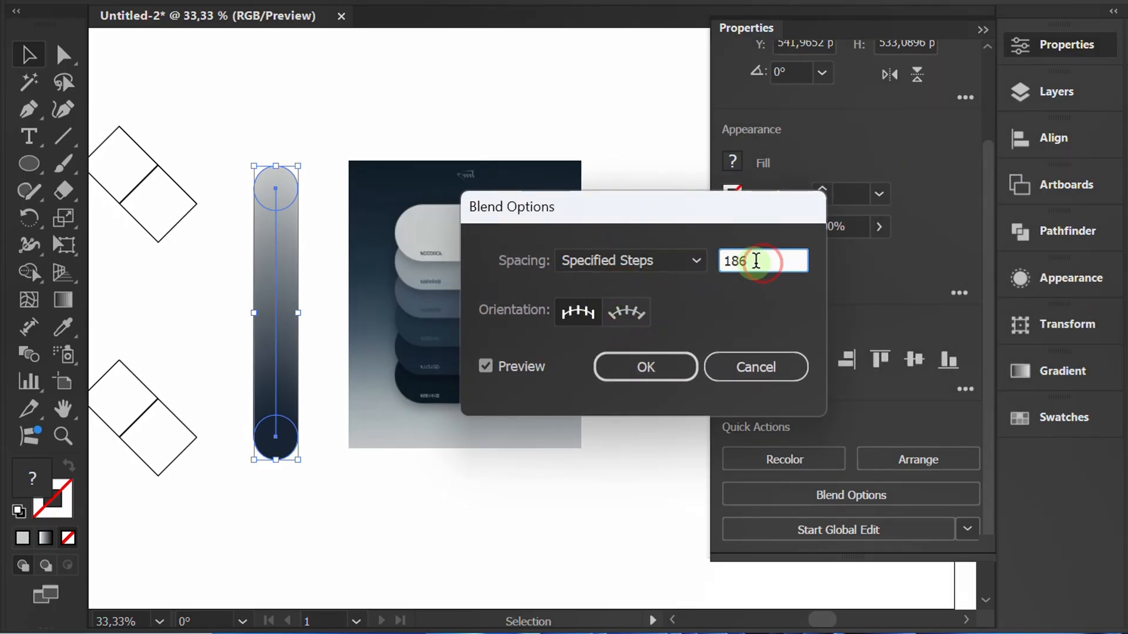
text(6)
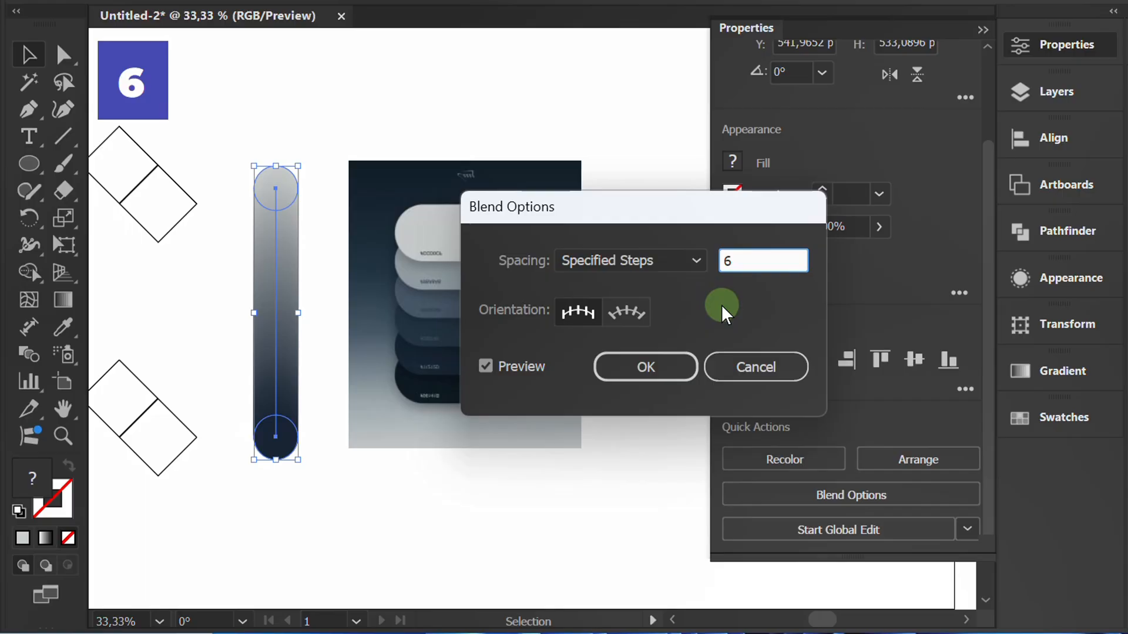
click(645, 367)
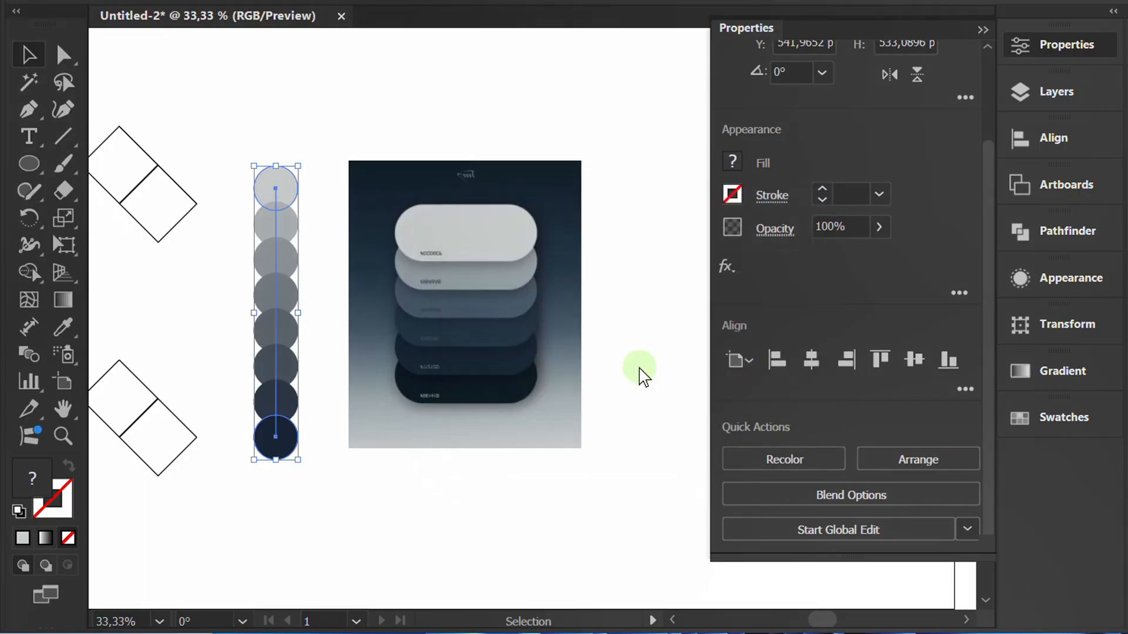
mouse_move(978, 30)
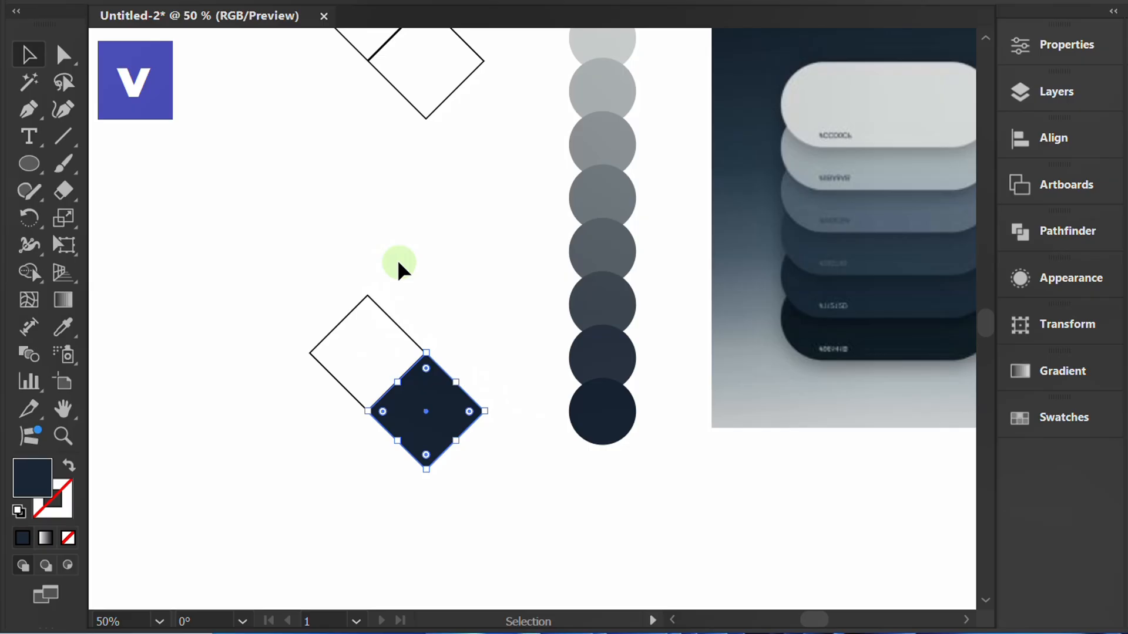
Fill the diamond pairs with light greys and dark navies sampled from the blended circles
click(64, 327)
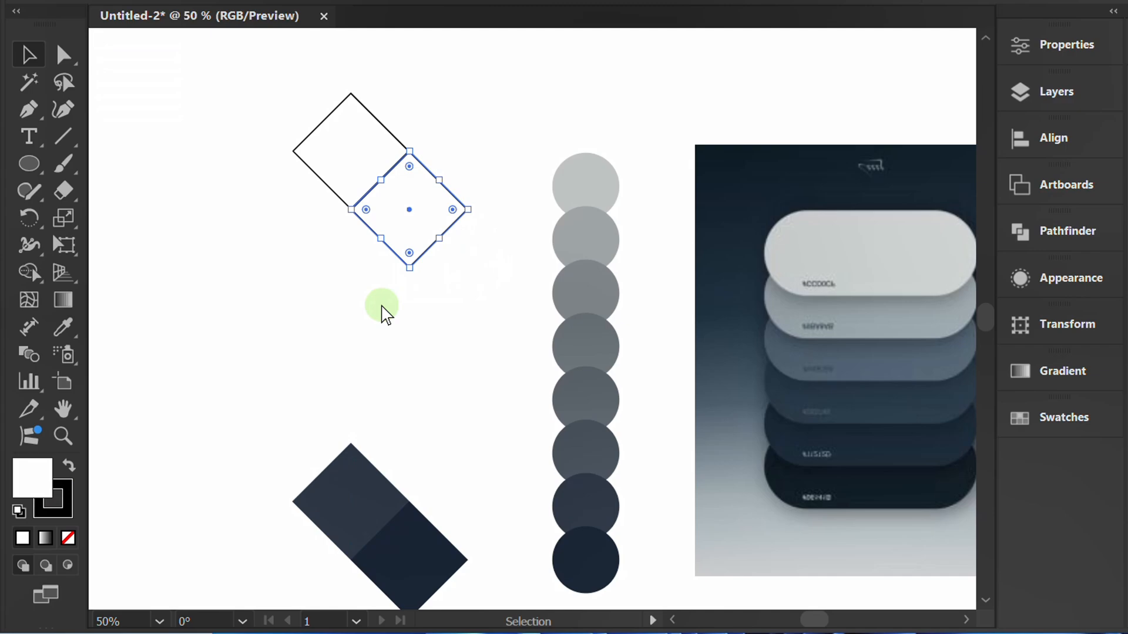
click(63, 327)
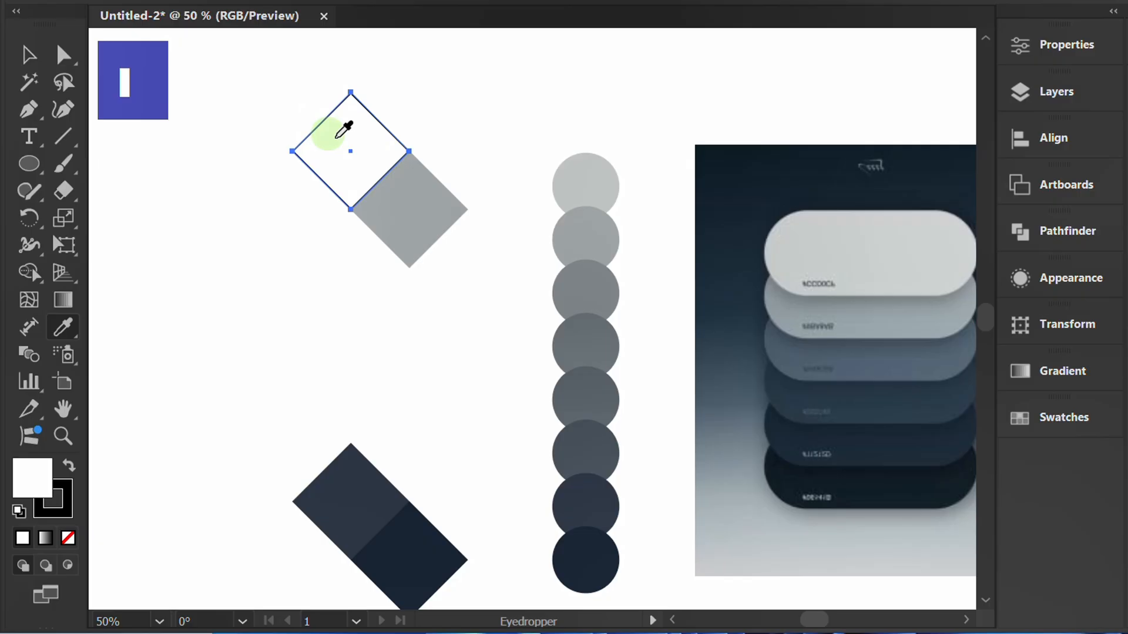
key(v)
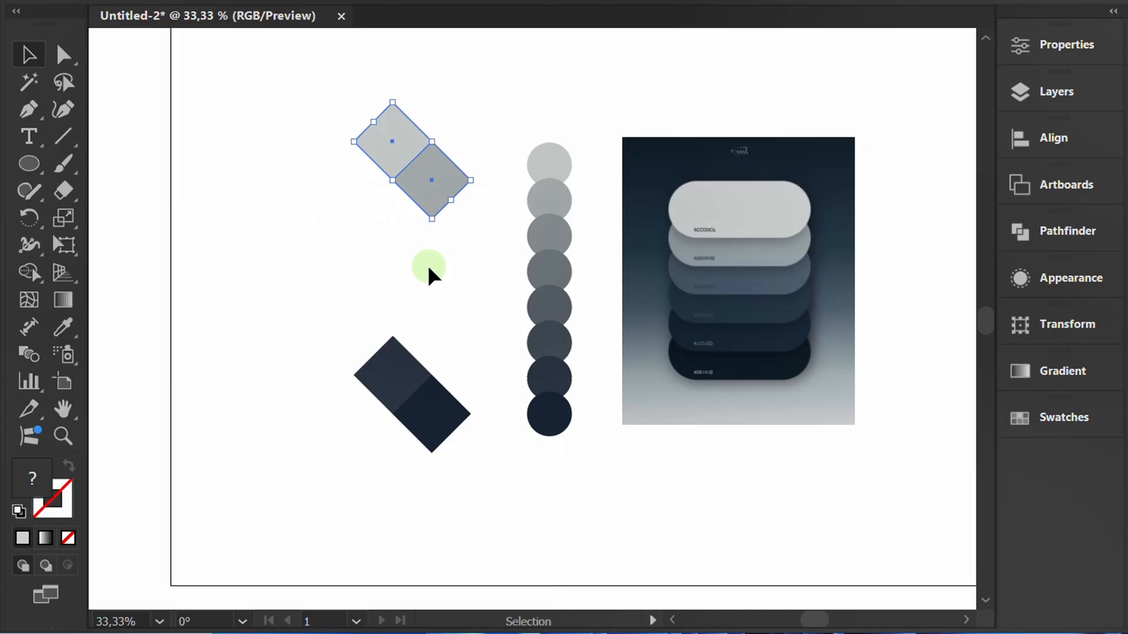
right_click(430, 277)
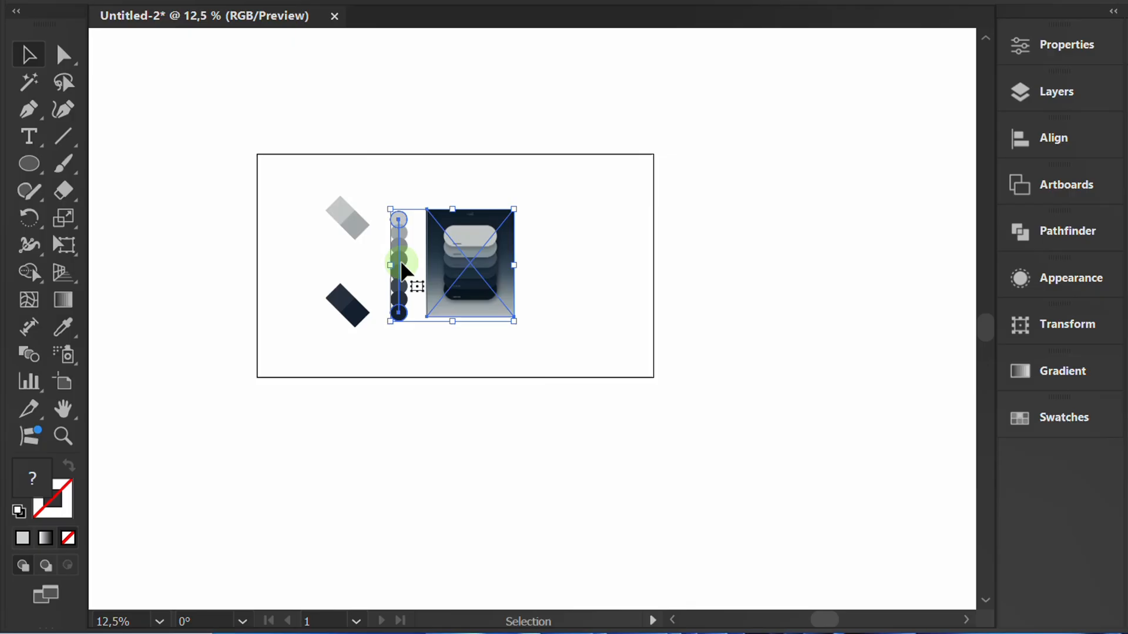
Blend the light and dark diamond pairs using Specified Steps set to 2
drag(452, 263, 781, 219)
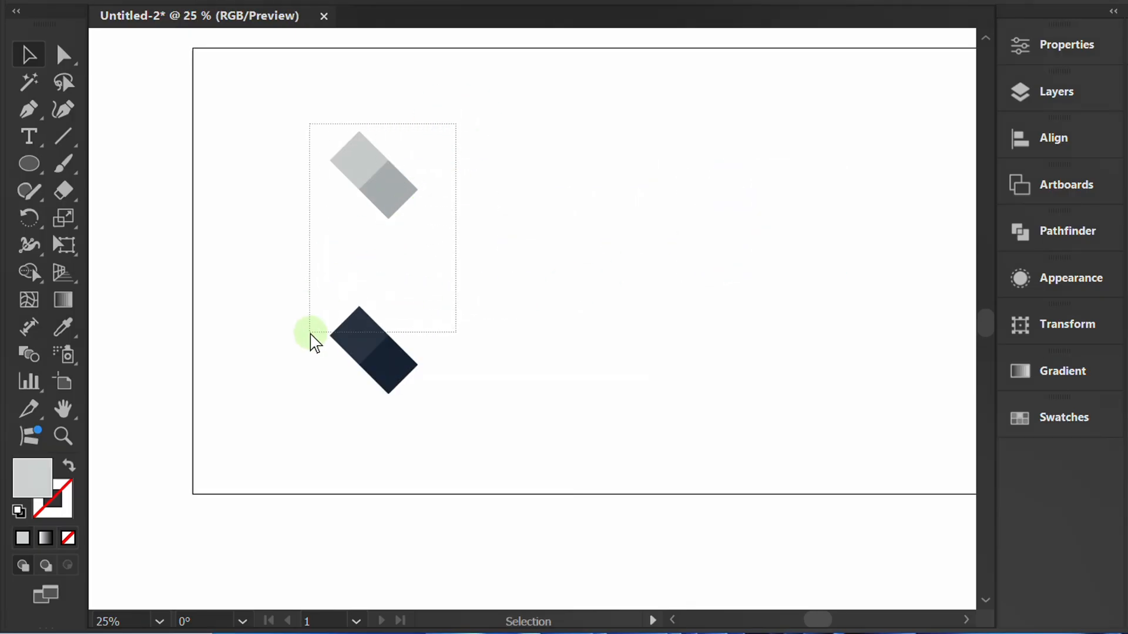
key(Alt+Ctrl+B)
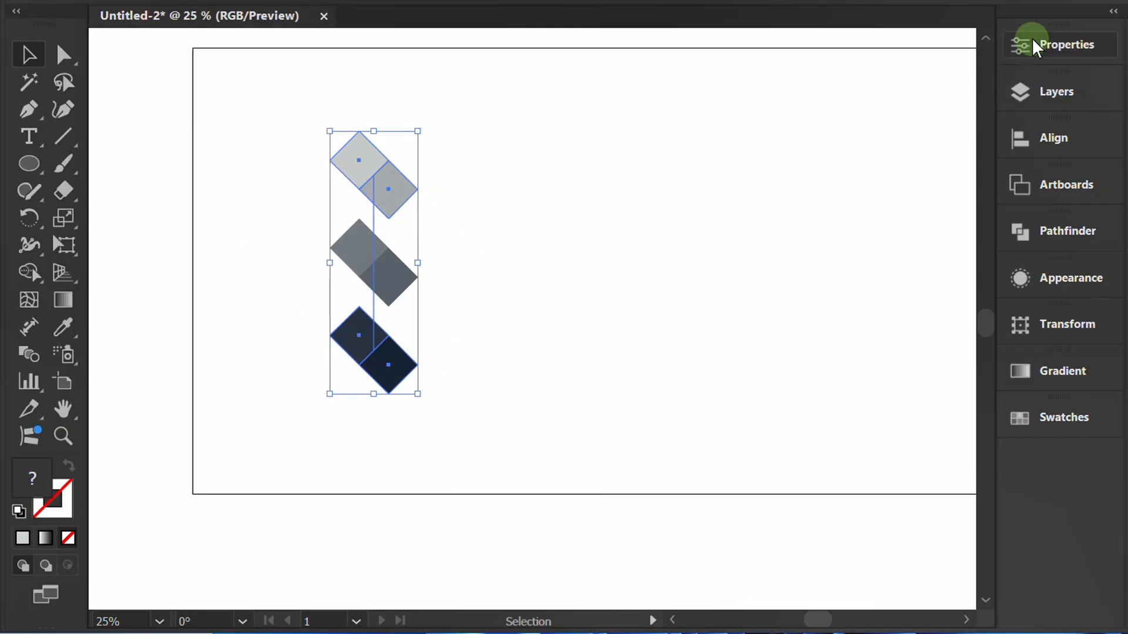
click(1060, 45)
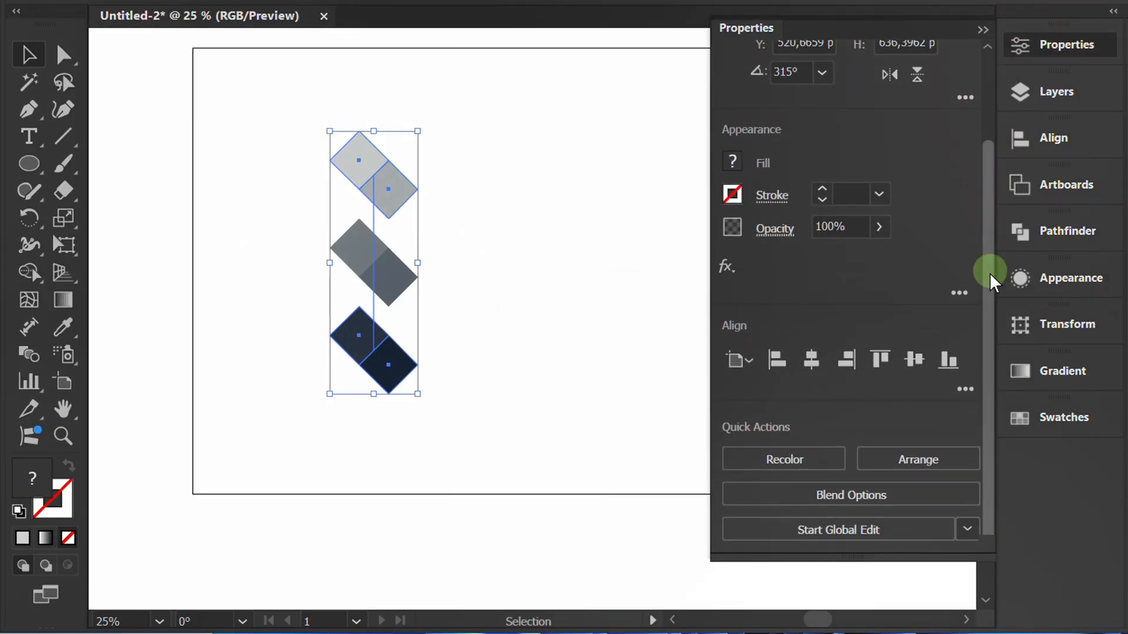
click(851, 495)
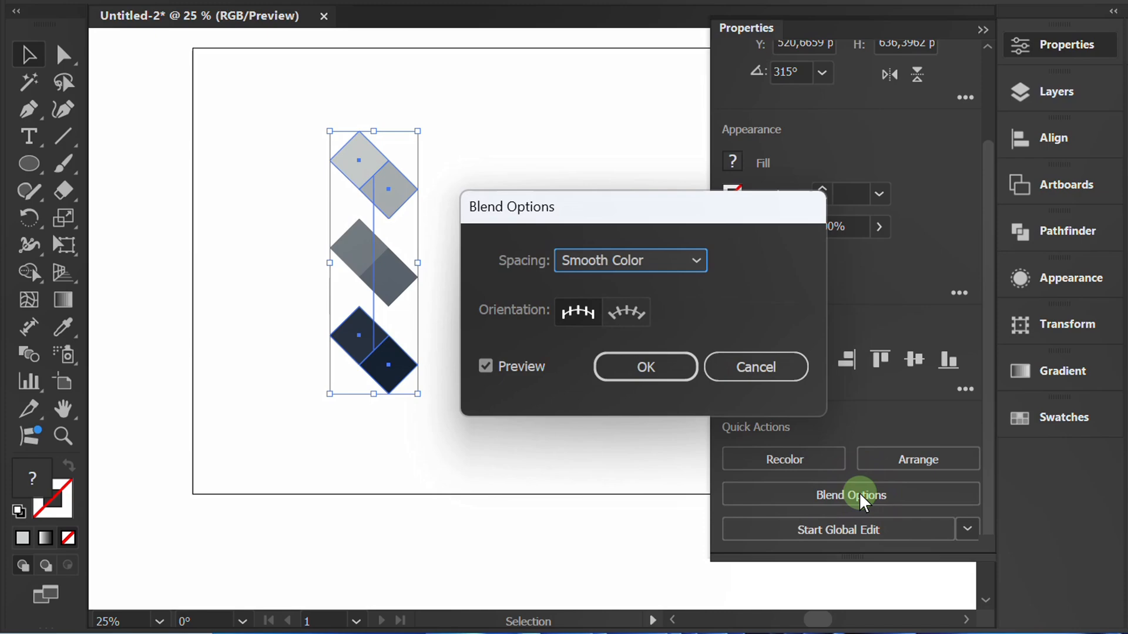
click(631, 261)
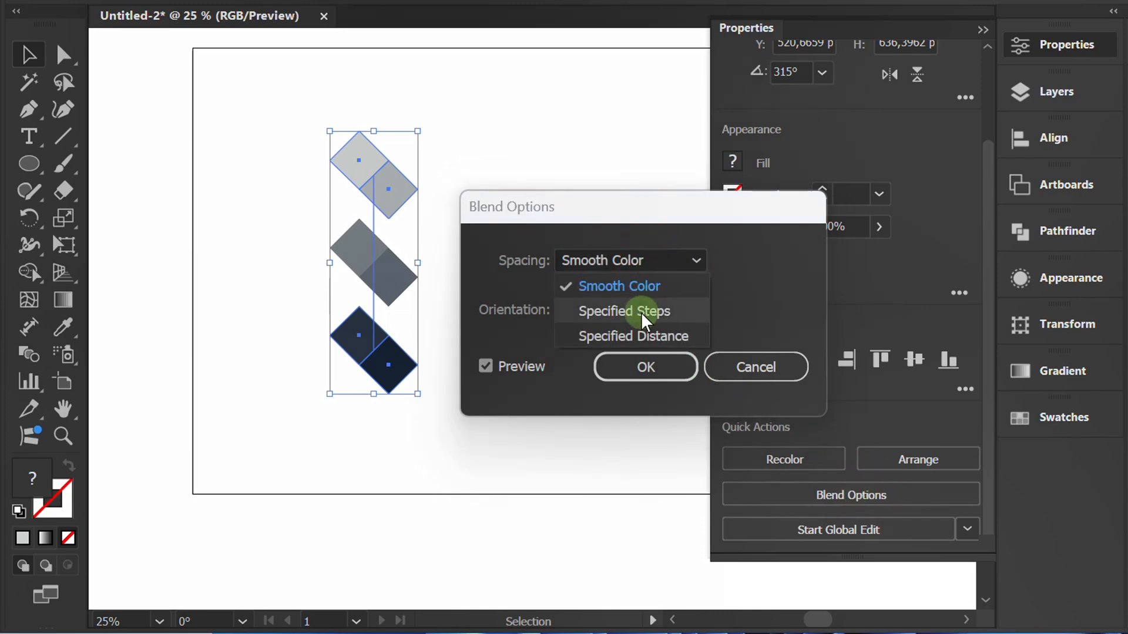
click(623, 311)
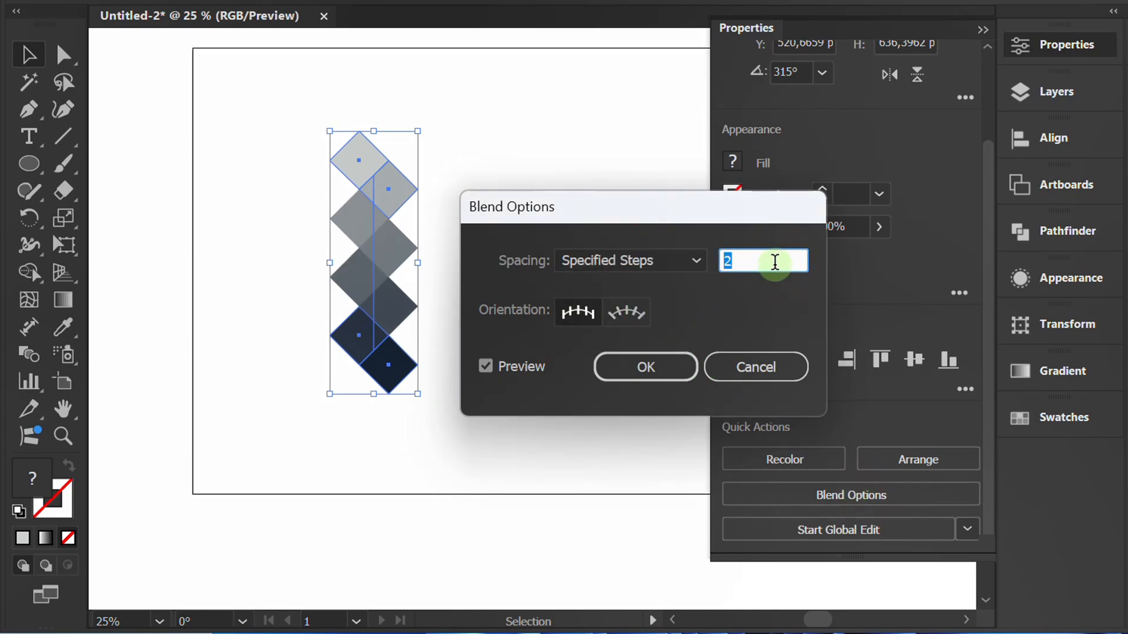
click(645, 366)
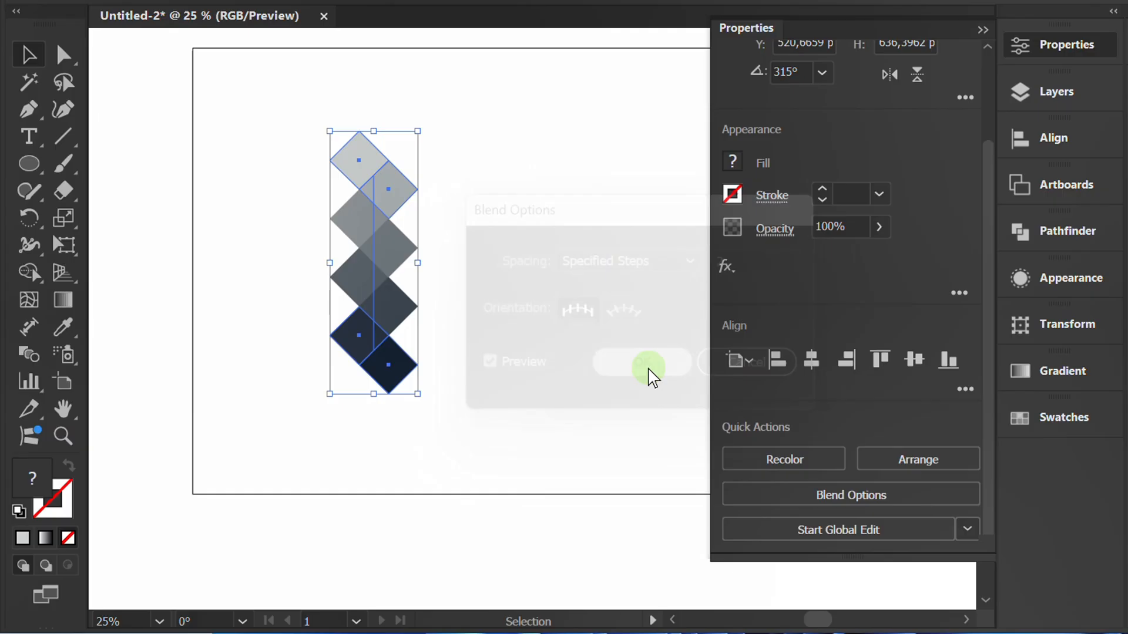
click(641, 362)
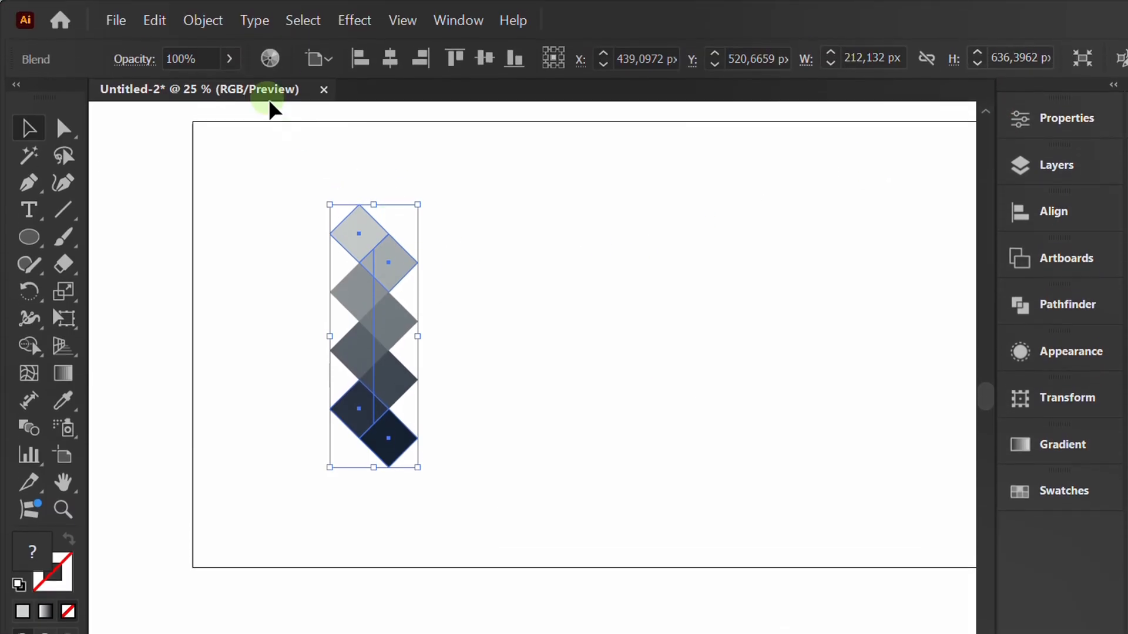
Expand the diamond blend into separate shapes, keeping Object and Fill checked
click(202, 20)
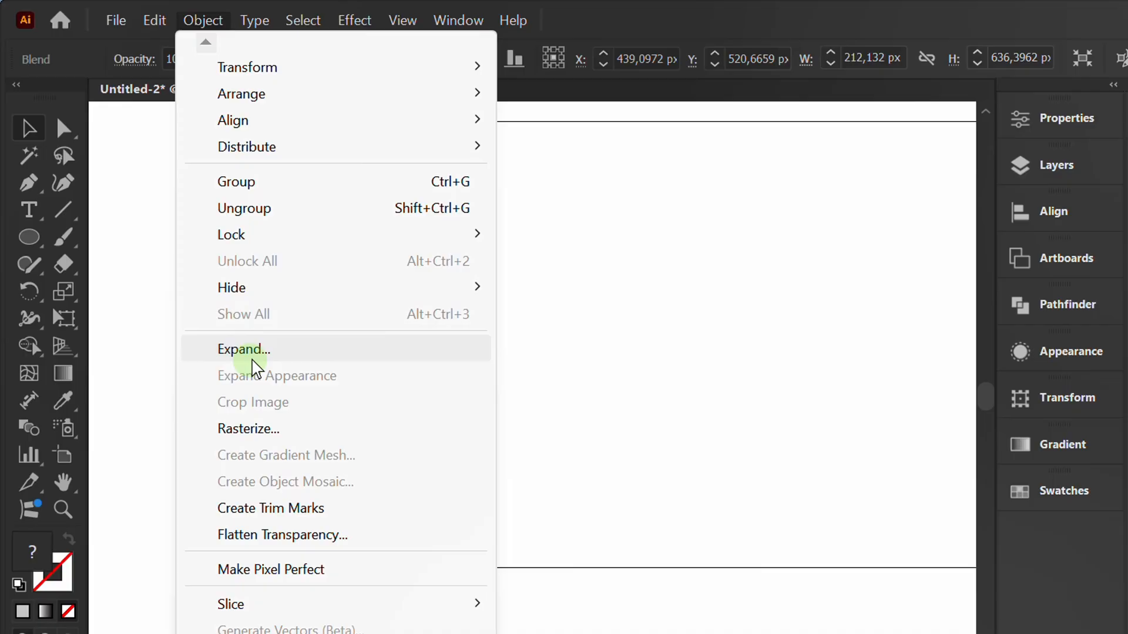
click(243, 349)
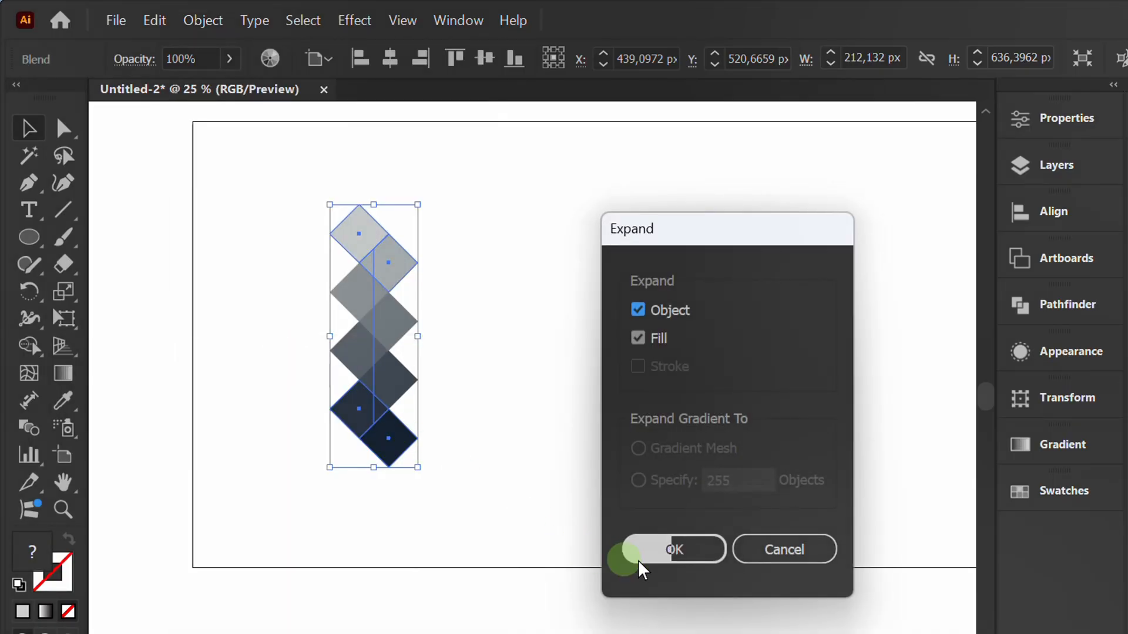
click(675, 550)
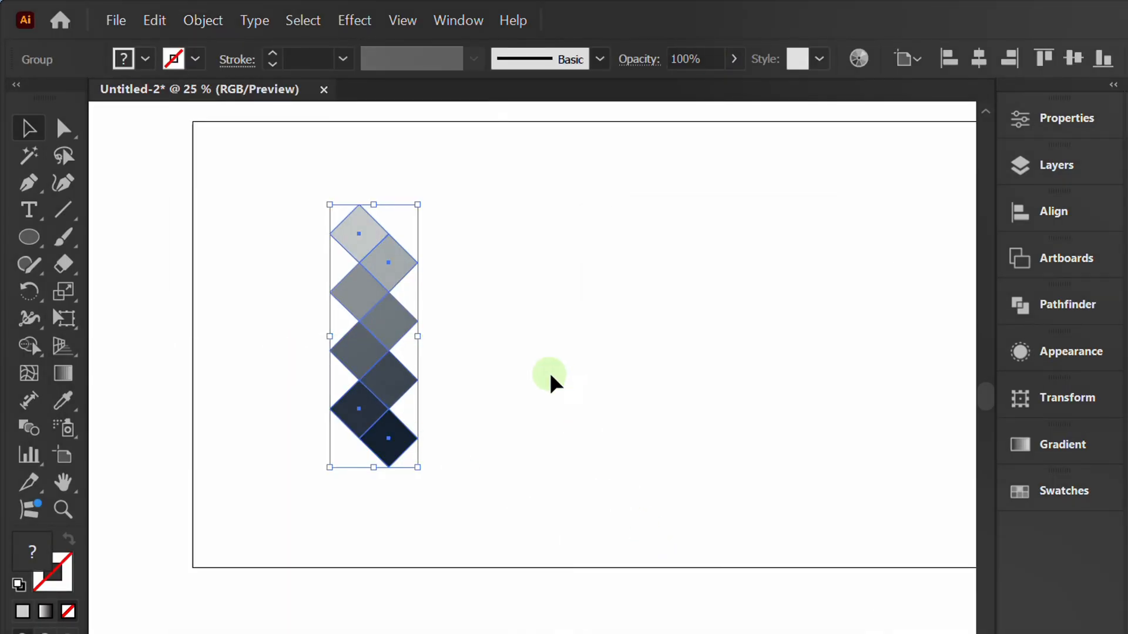
click(354, 20)
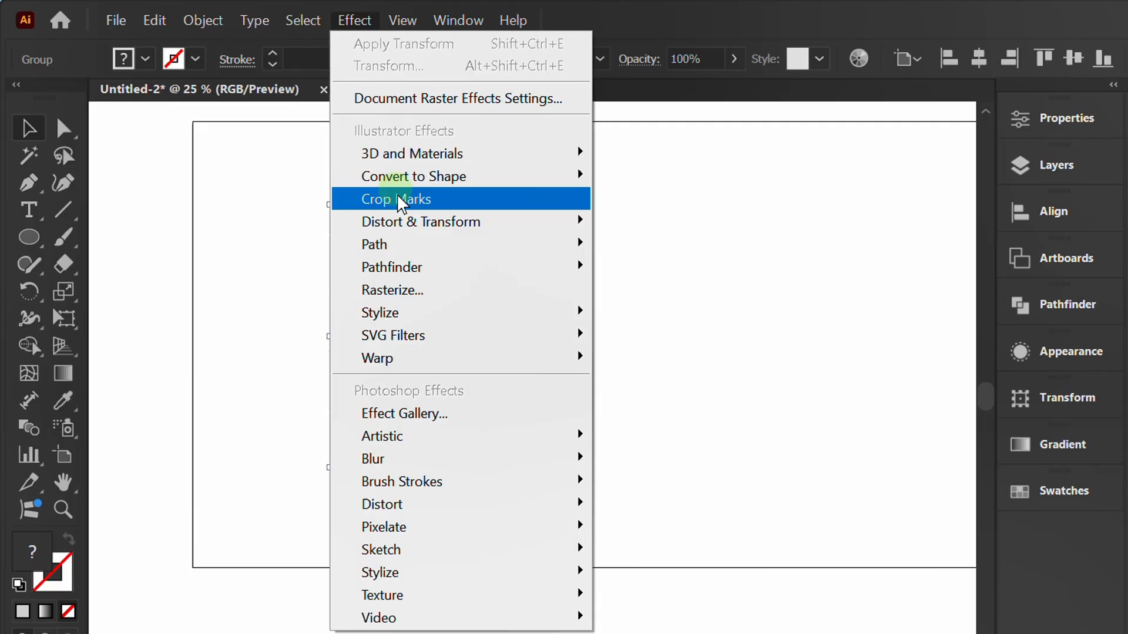
mouse_move(421, 222)
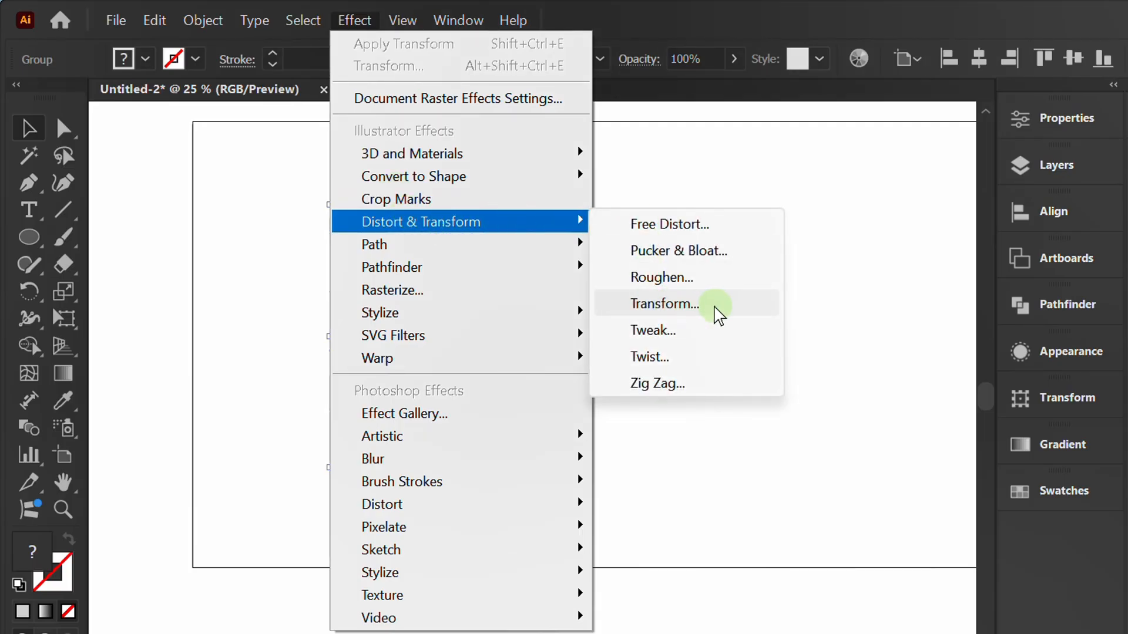
Apply a Transform effect moving 141 px horizontally with 7 copies
click(664, 304)
text(7)
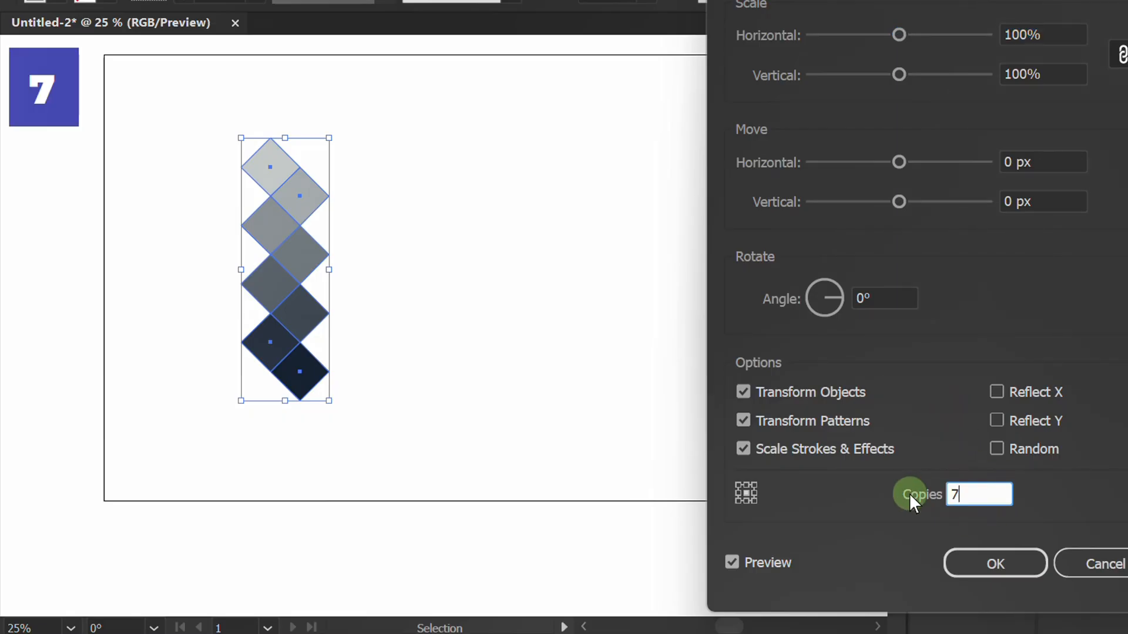
click(1043, 162)
text(24)
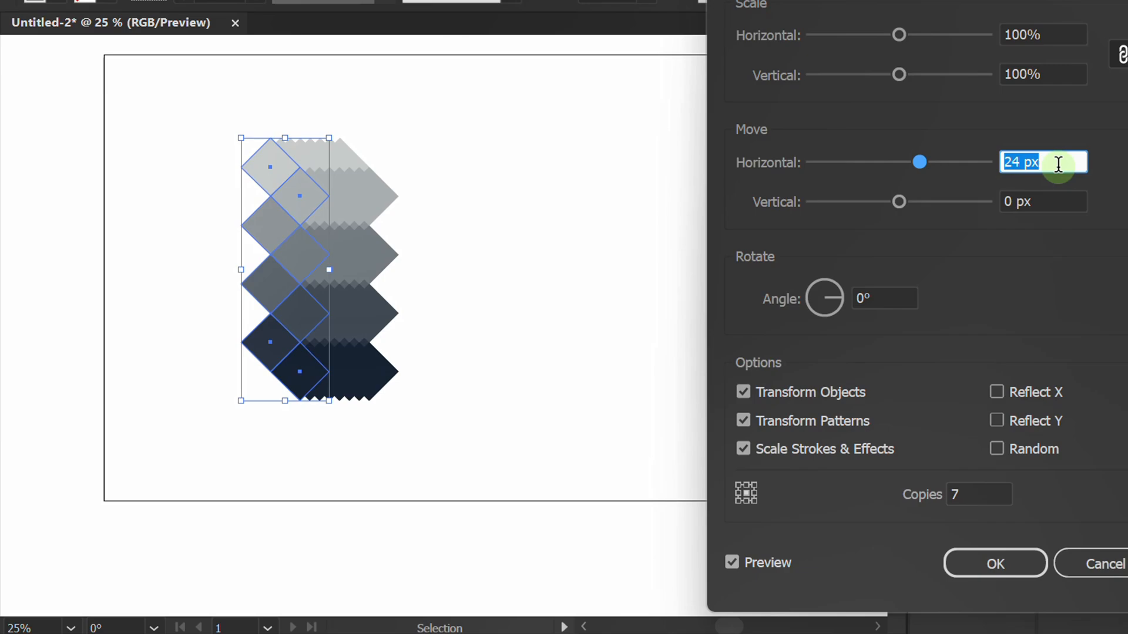
drag(919, 162, 955, 162)
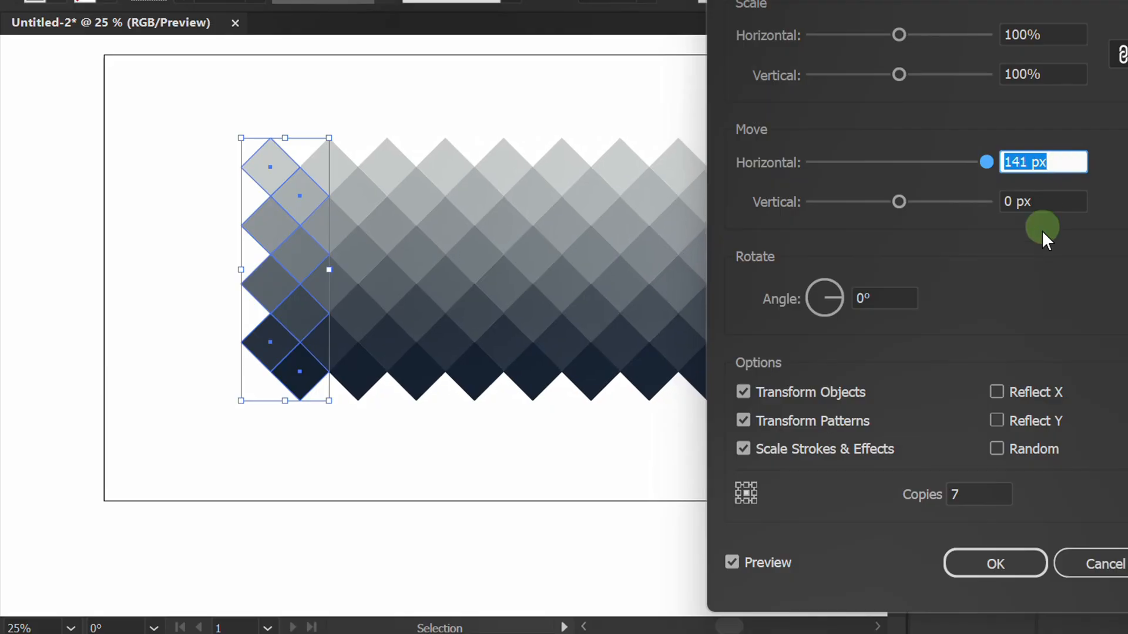
click(994, 564)
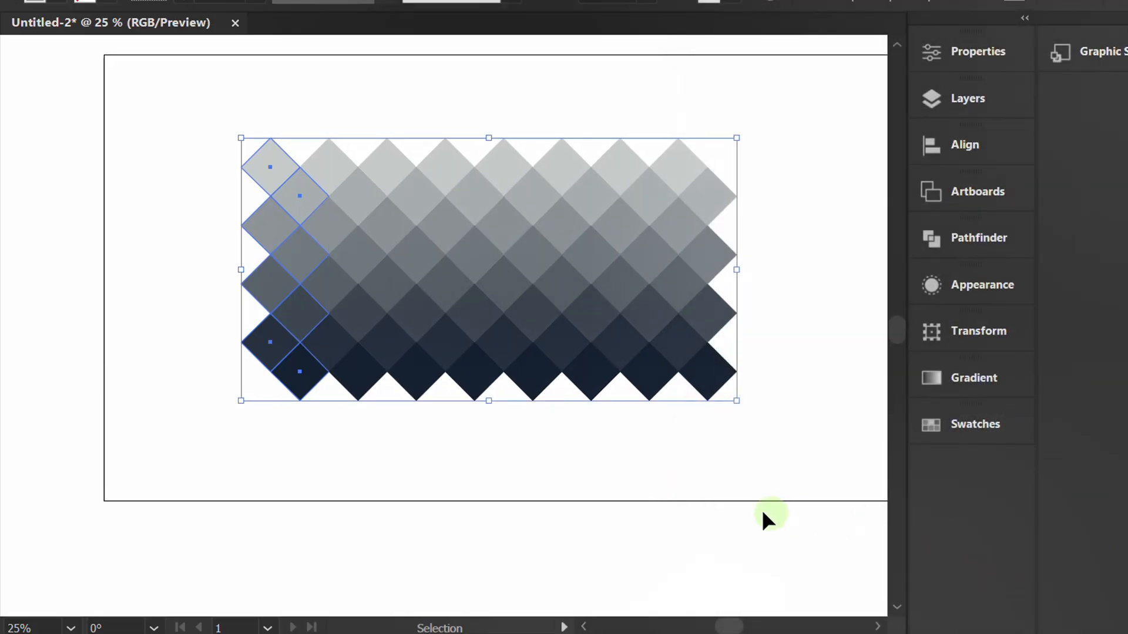
click(202, 19)
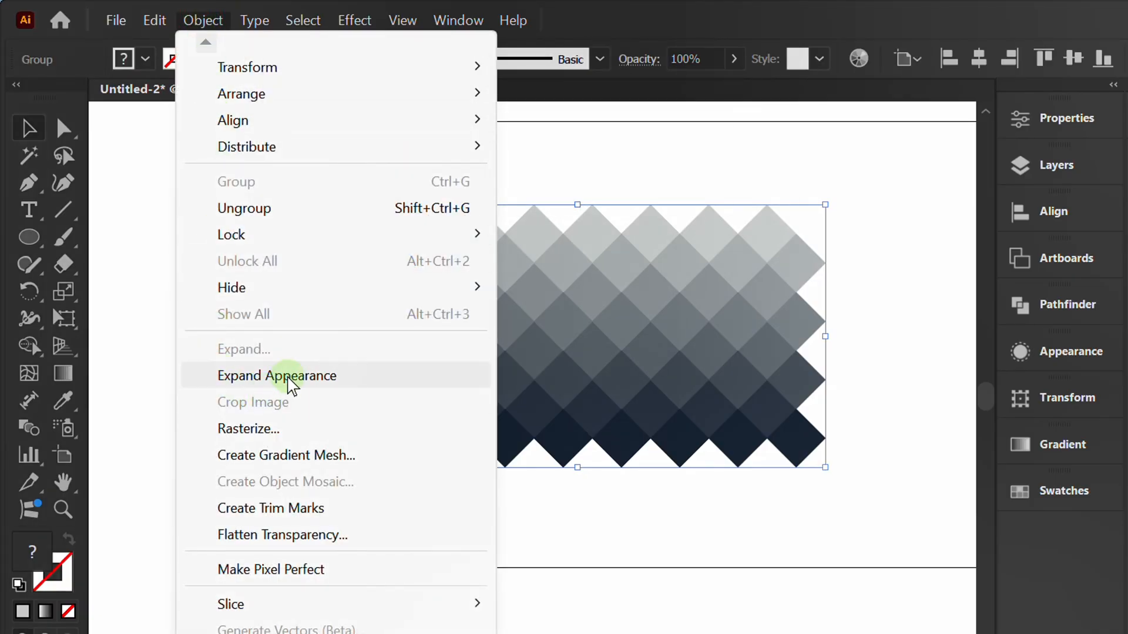
Expand the repeat appearance into real diamond shapes, then move and enlarge the grid onto the artboard
click(276, 376)
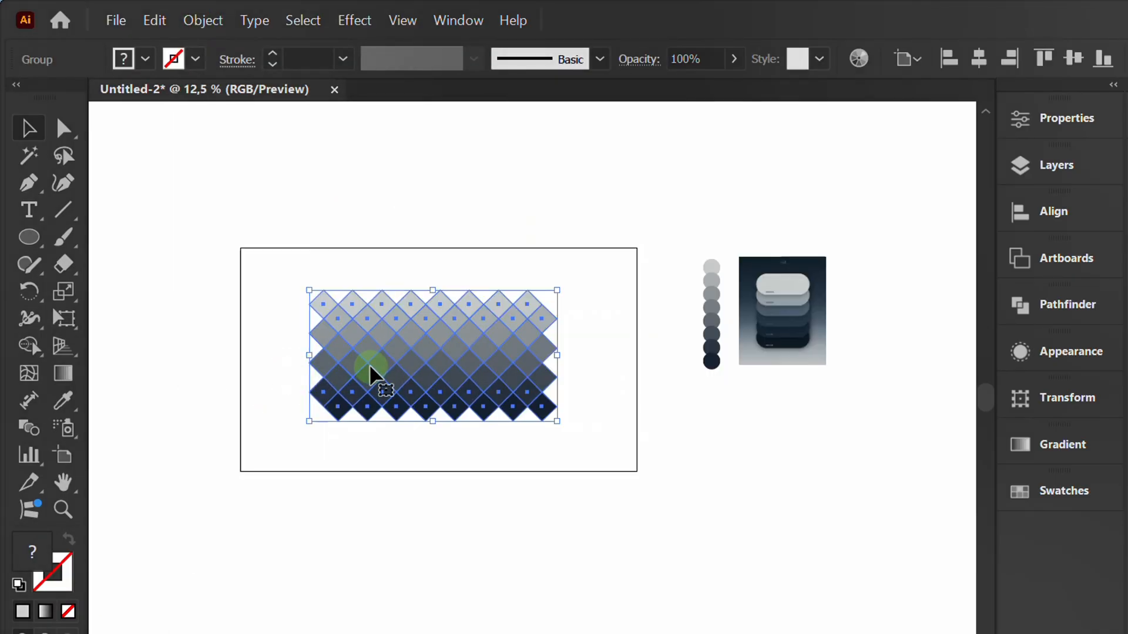
drag(374, 363, 482, 420)
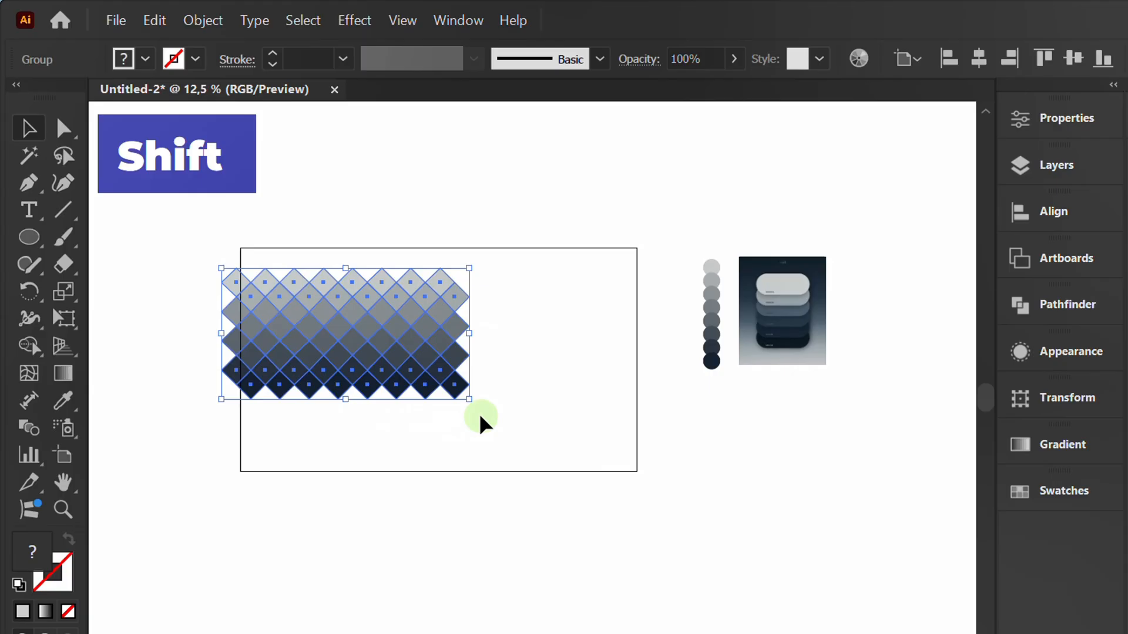
drag(471, 399, 676, 510)
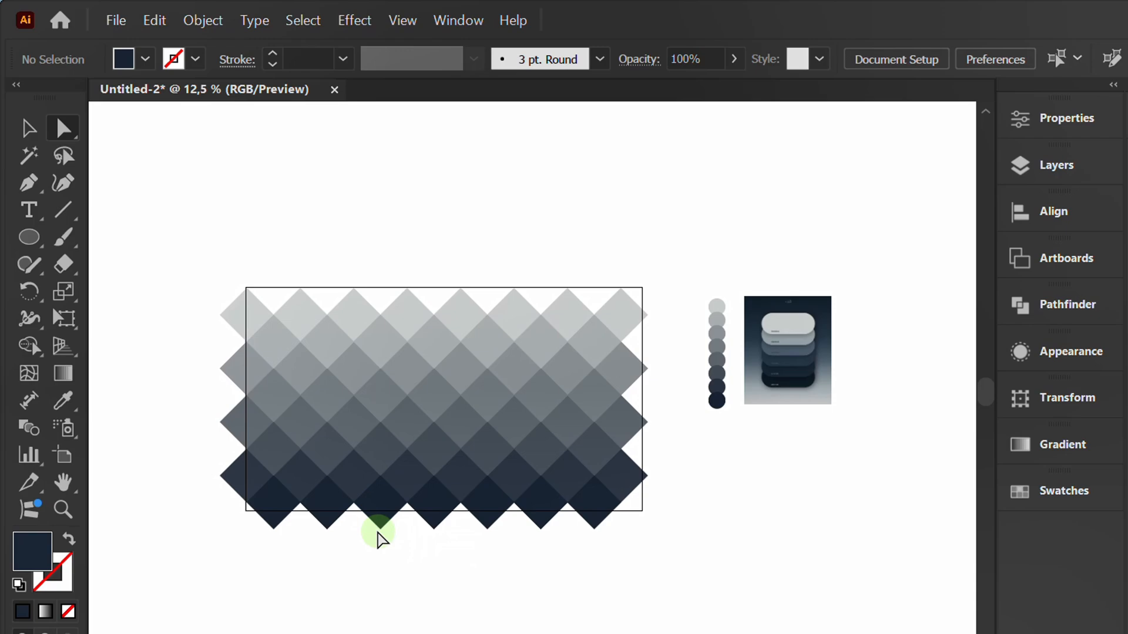
Align the diamond grid to the artboard's top and centre, then enlarge it from the centre
drag(377, 532, 432, 424)
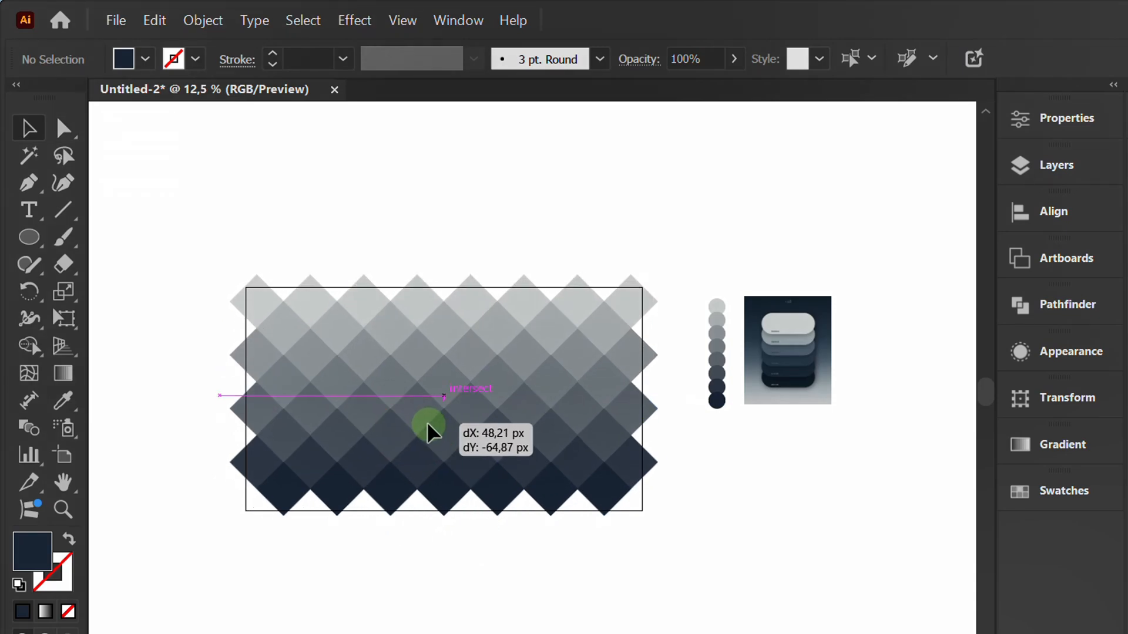
click(1052, 211)
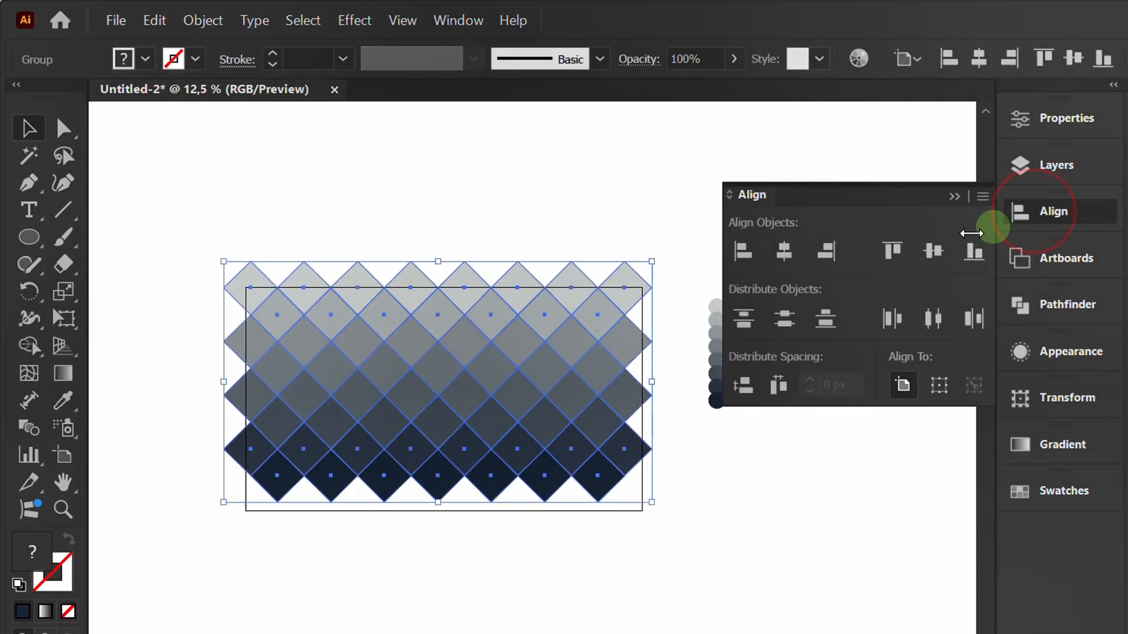
click(894, 251)
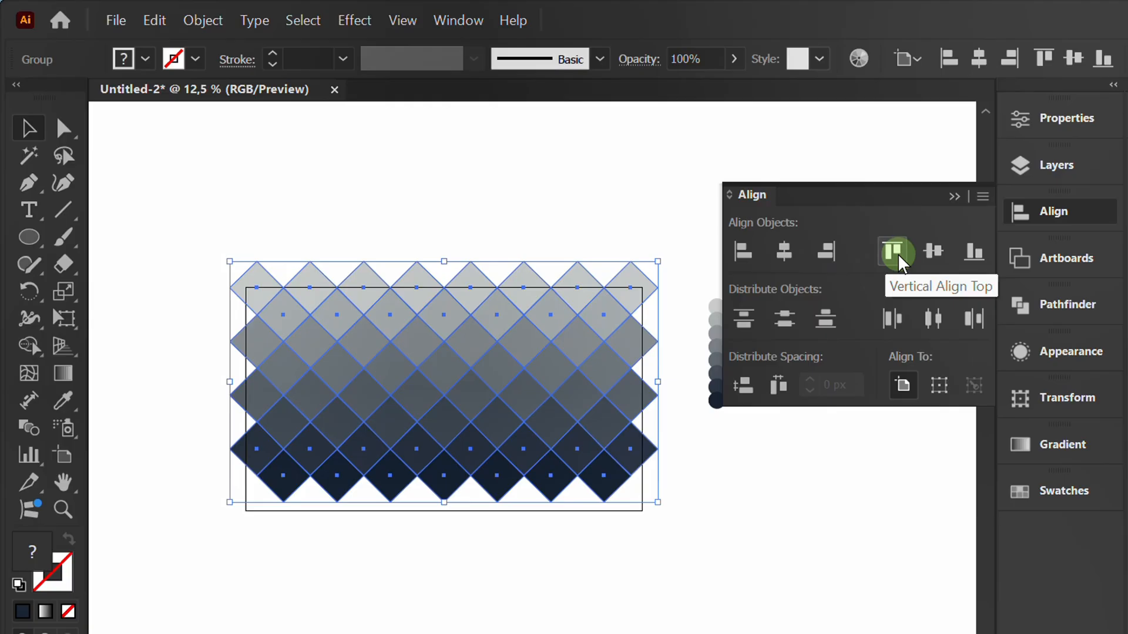
click(895, 252)
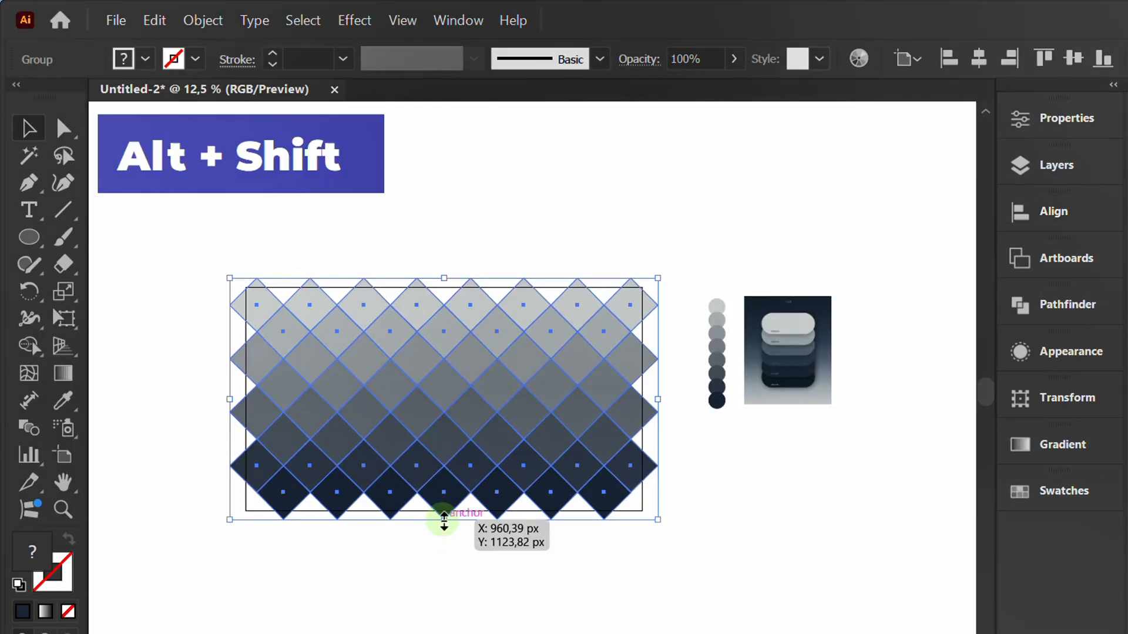
drag(443, 519, 444, 538)
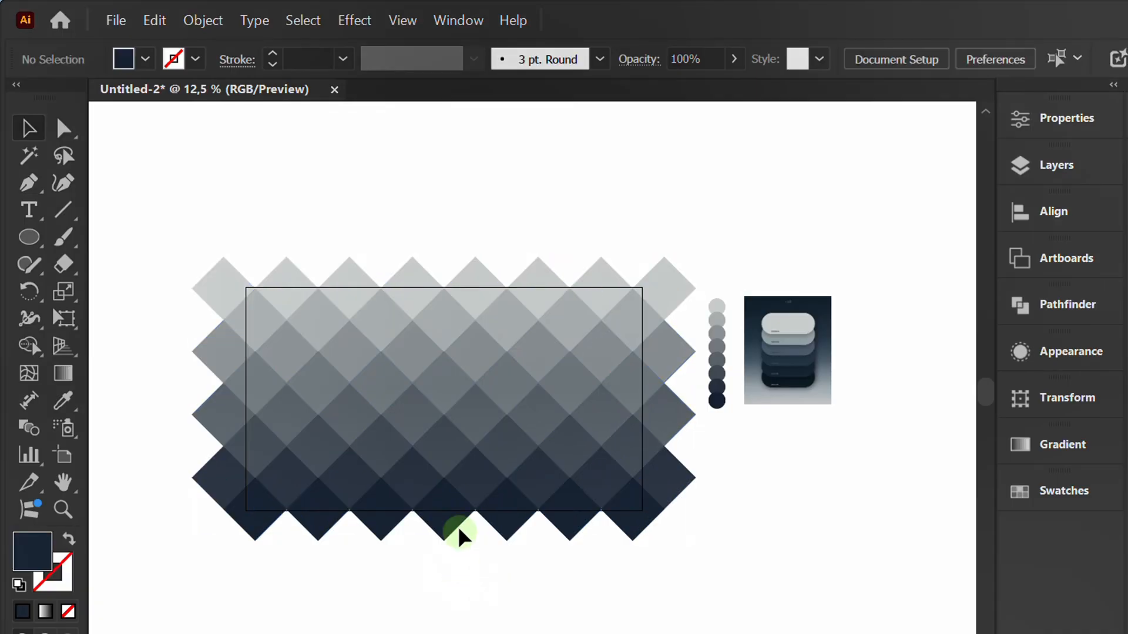
Switch the document to Trim View and select the diamond pattern
click(402, 20)
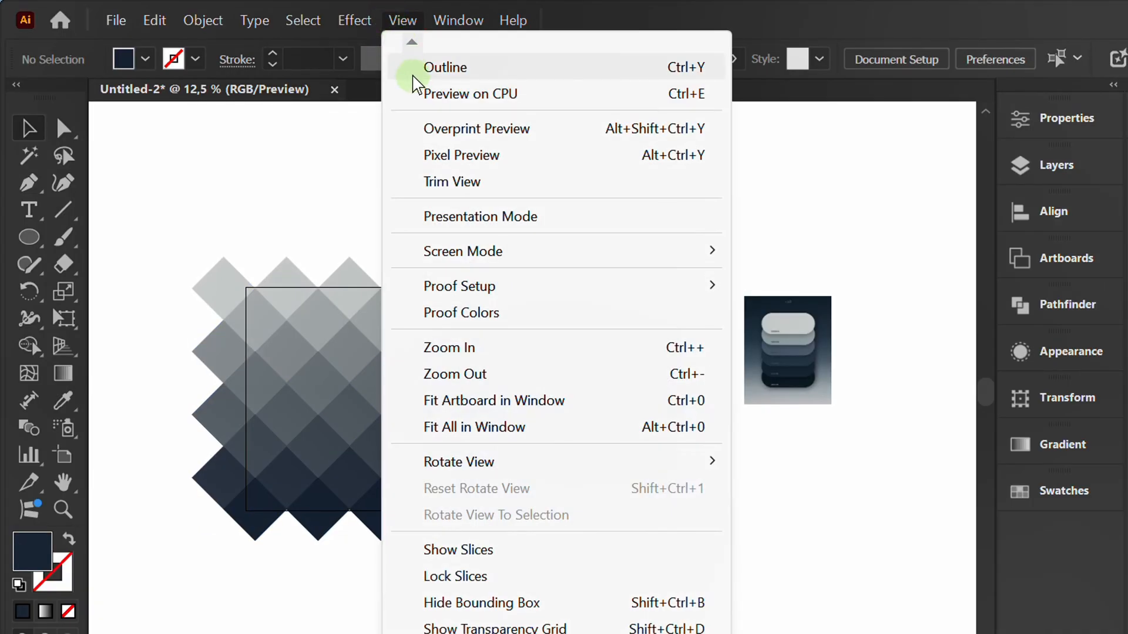
click(451, 182)
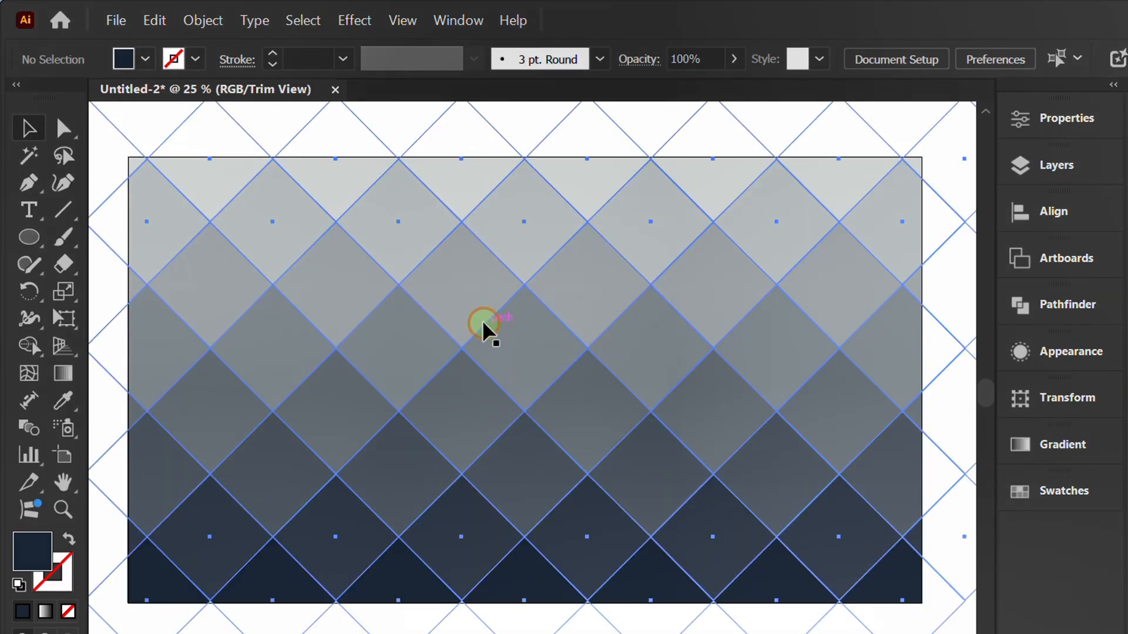
click(354, 20)
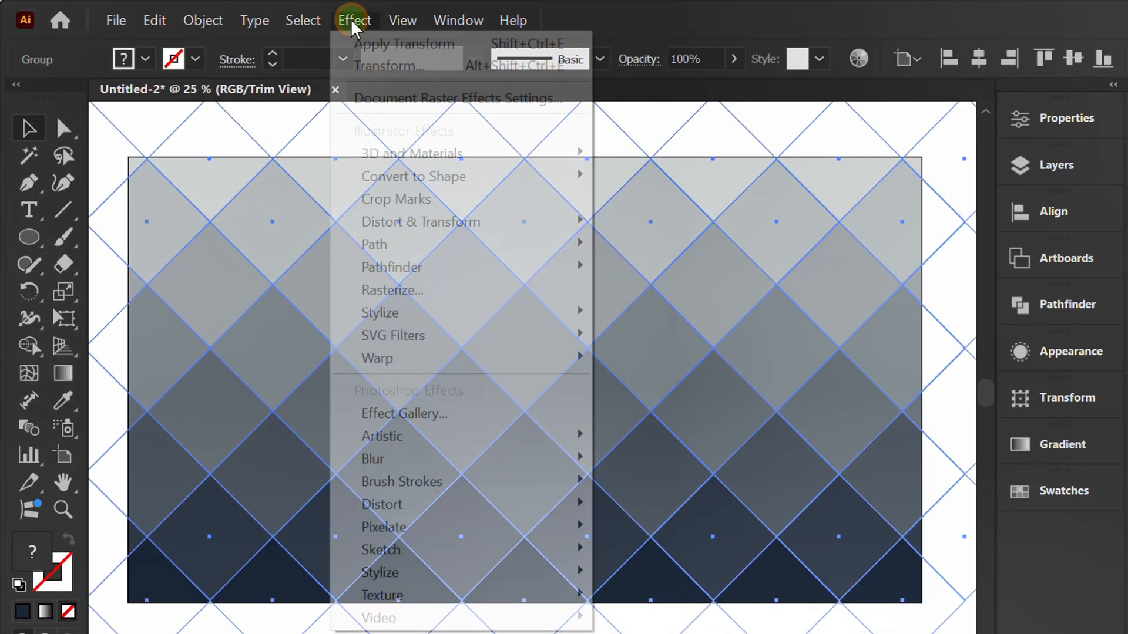
mouse_move(397, 525)
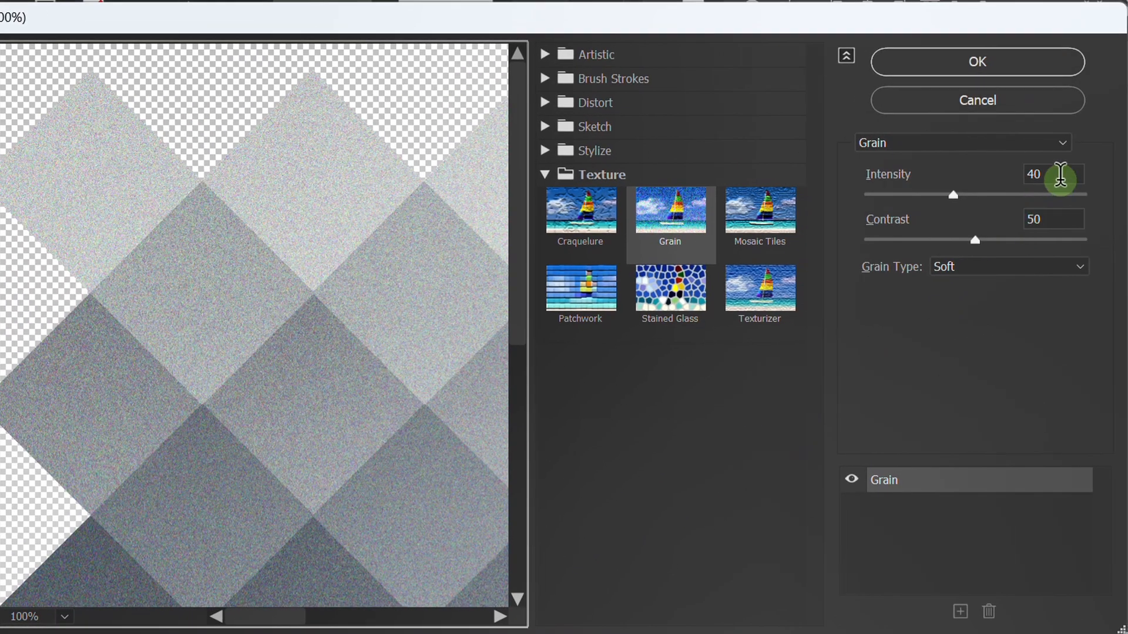
Edit the Grain effect's Contrast value in the Effect Gallery
click(1052, 219)
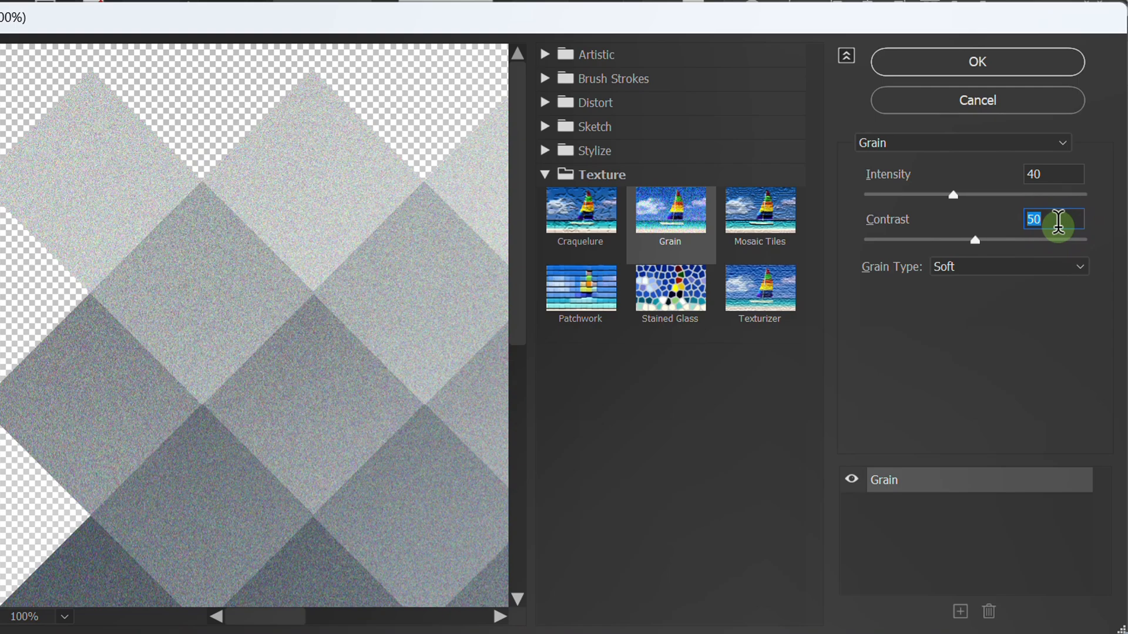
mouse_move(966, 267)
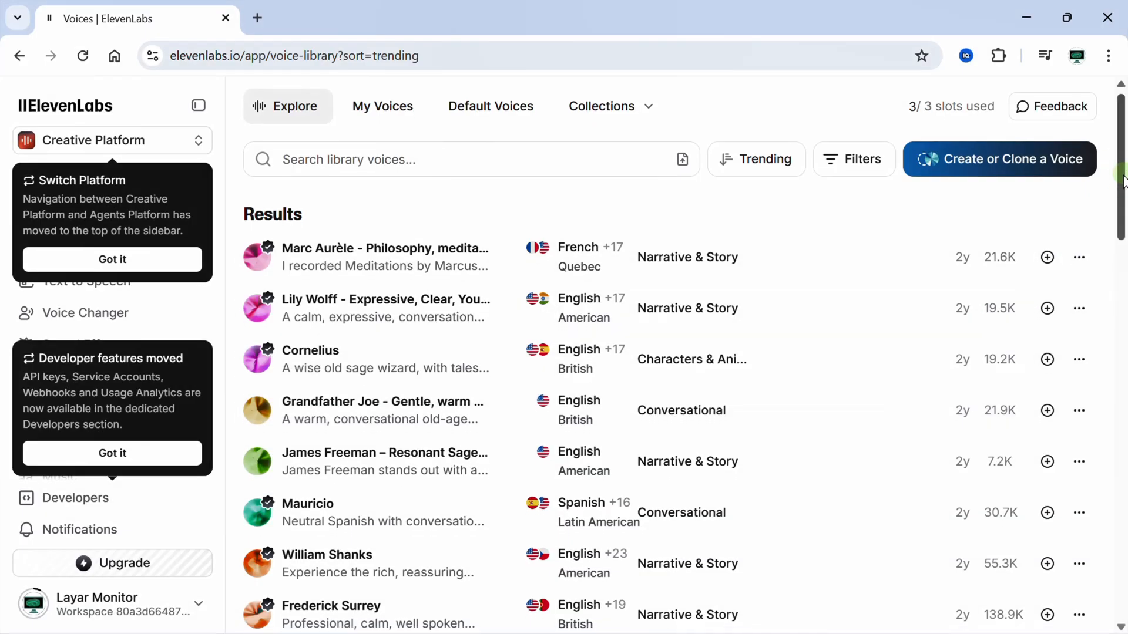
Scroll down through the trending voices in the ElevenLabs Voice Library
scroll(down, 3)
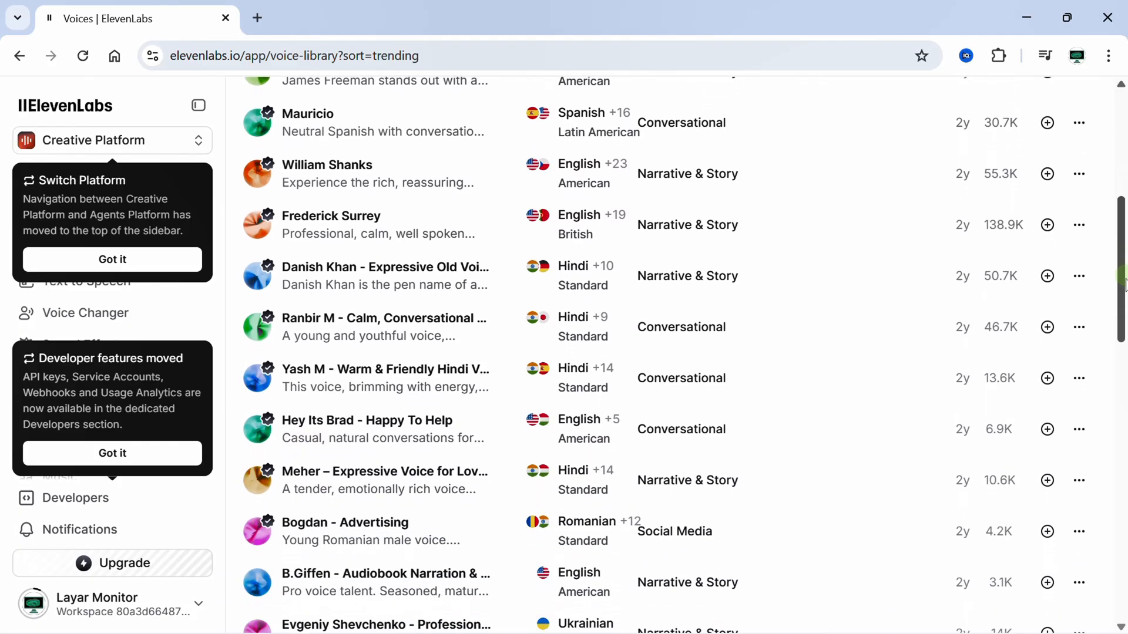
scroll(down, 3)
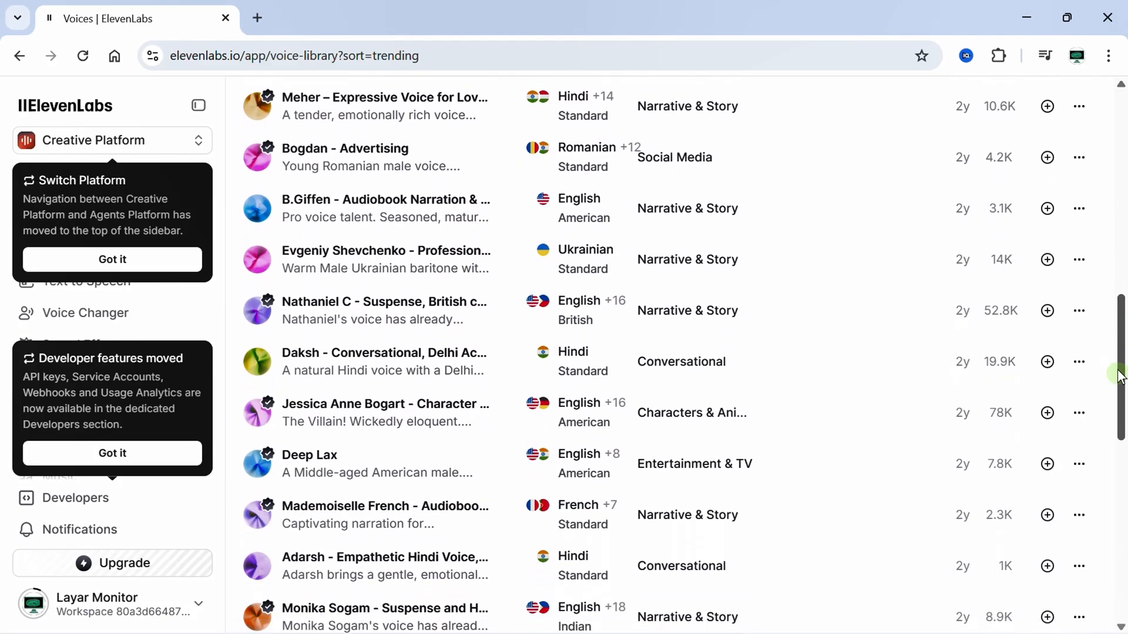
scroll(down, 3)
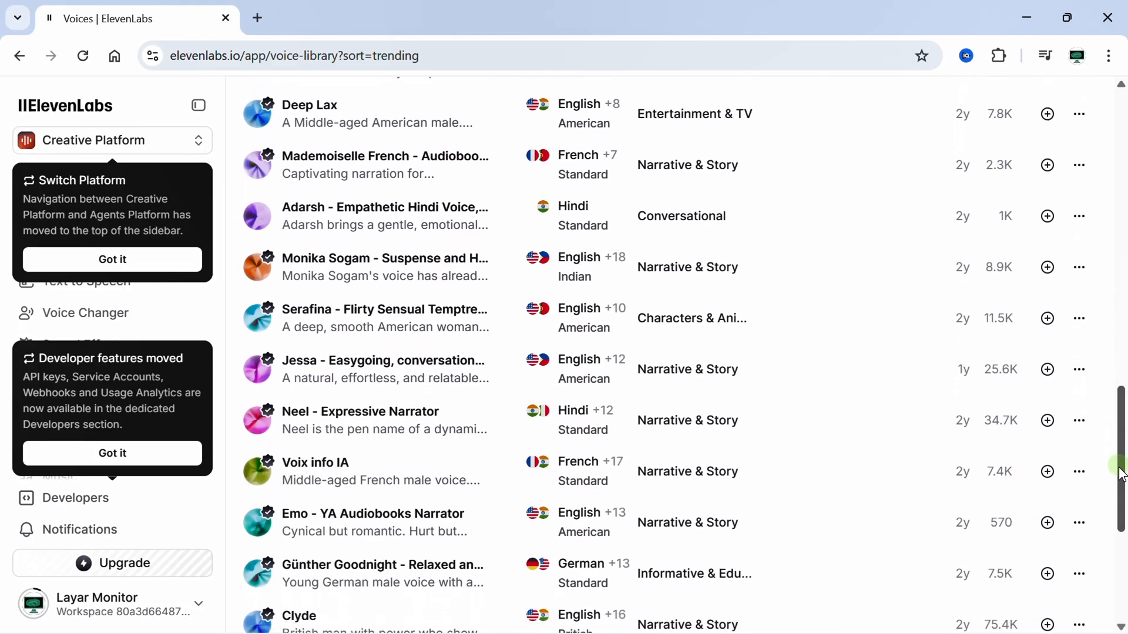
scroll(down, 3)
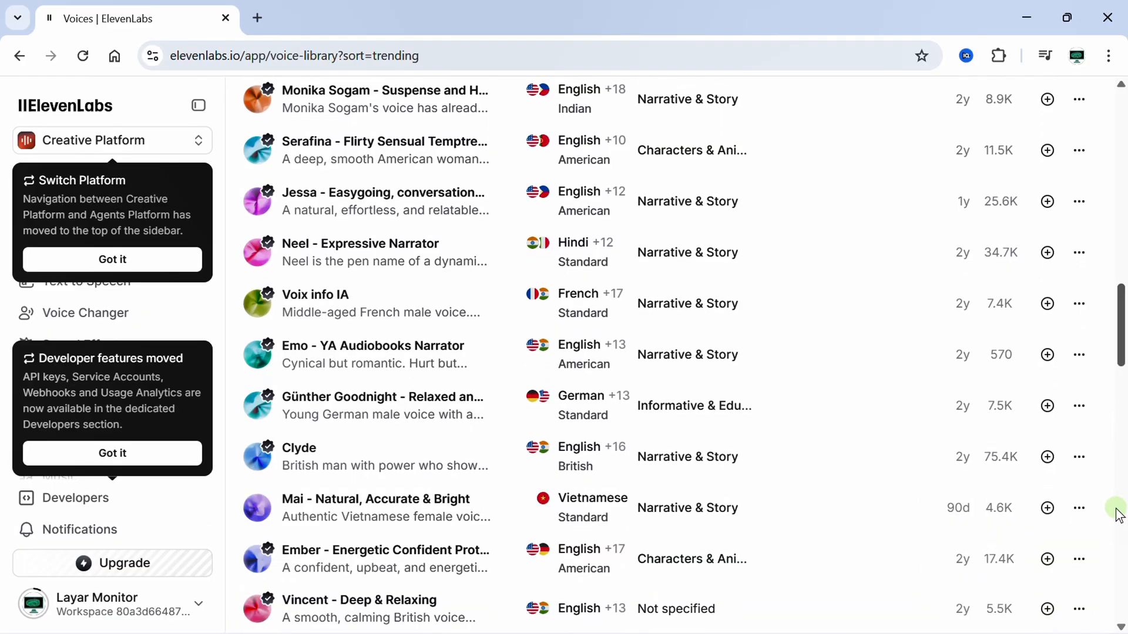
scroll(down, 3)
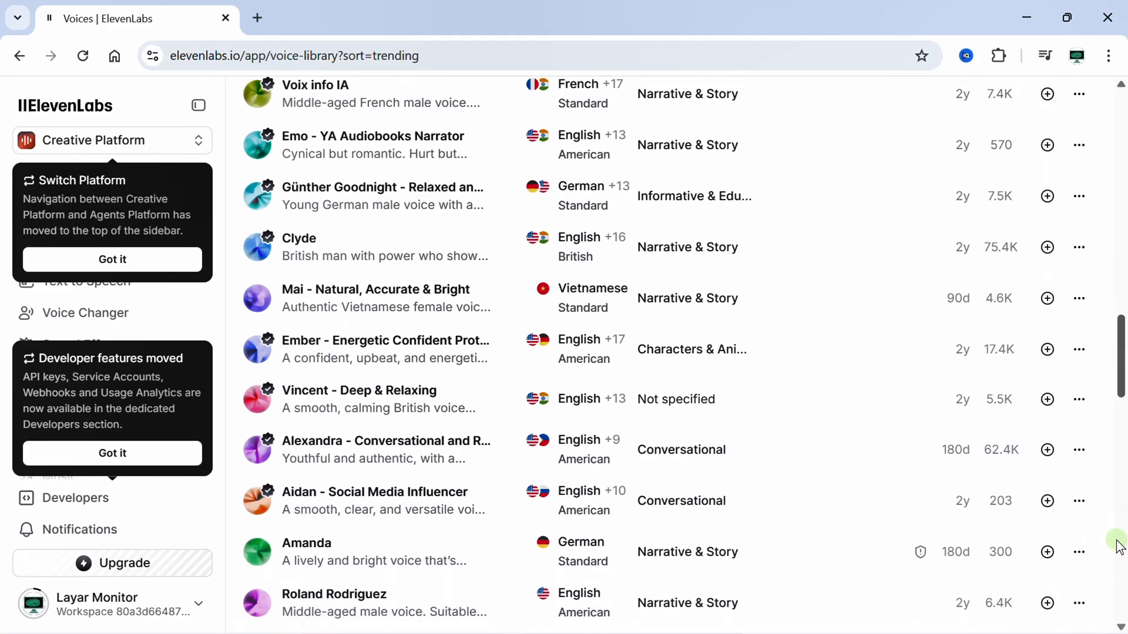
scroll(down, 3)
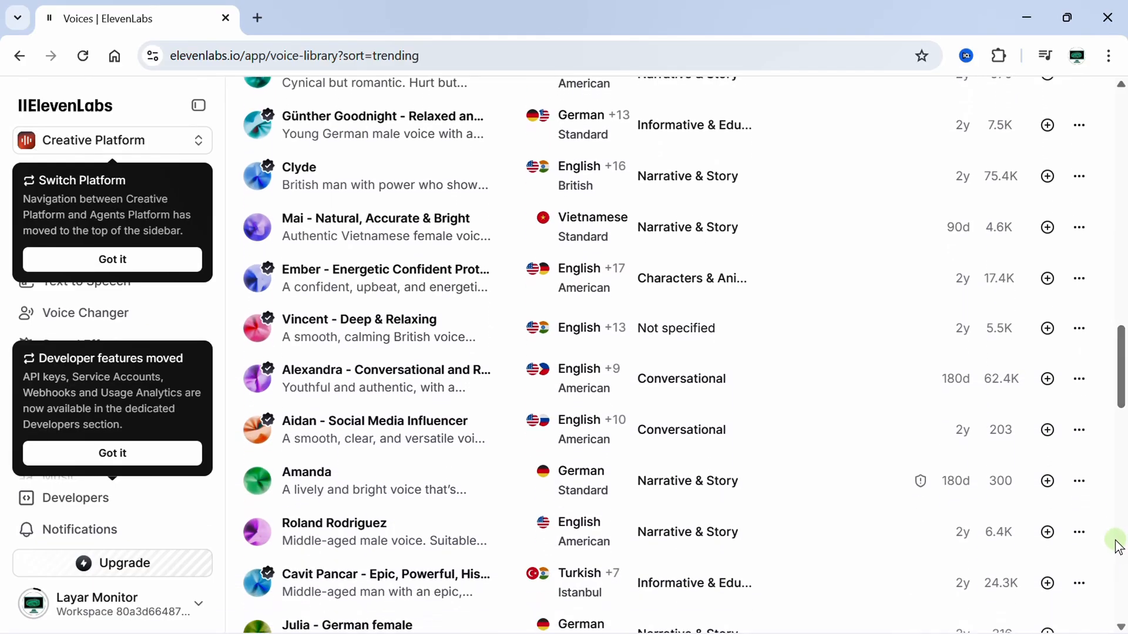